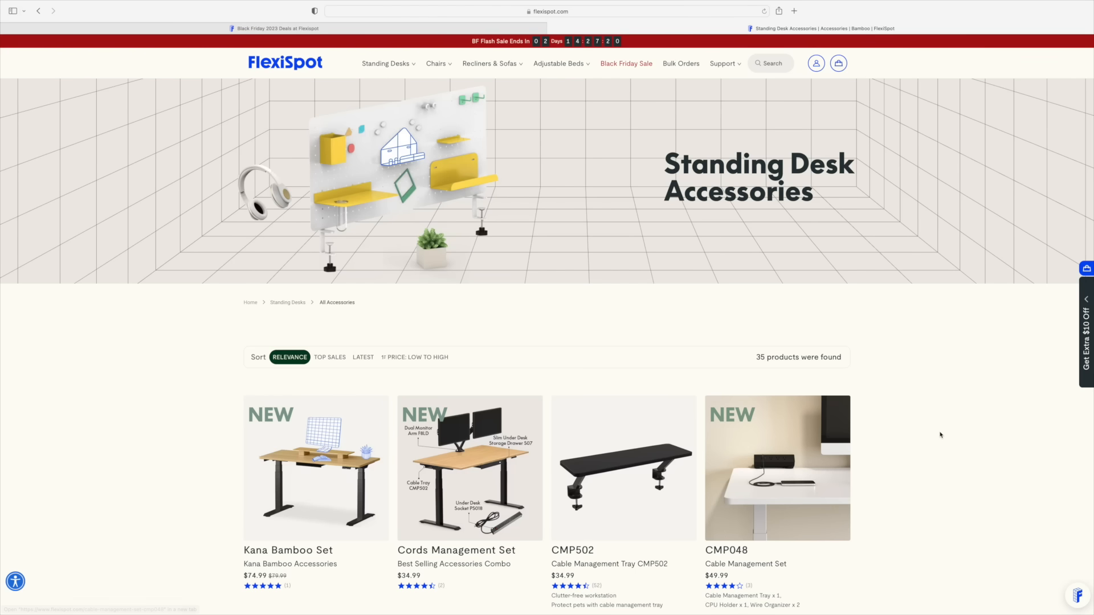
Step: Scroll through the FlexiSpot accessories and E2 standing desk feature sections
{"action": "scroll", "scroll_direction": "down", "scroll_amount": 3}
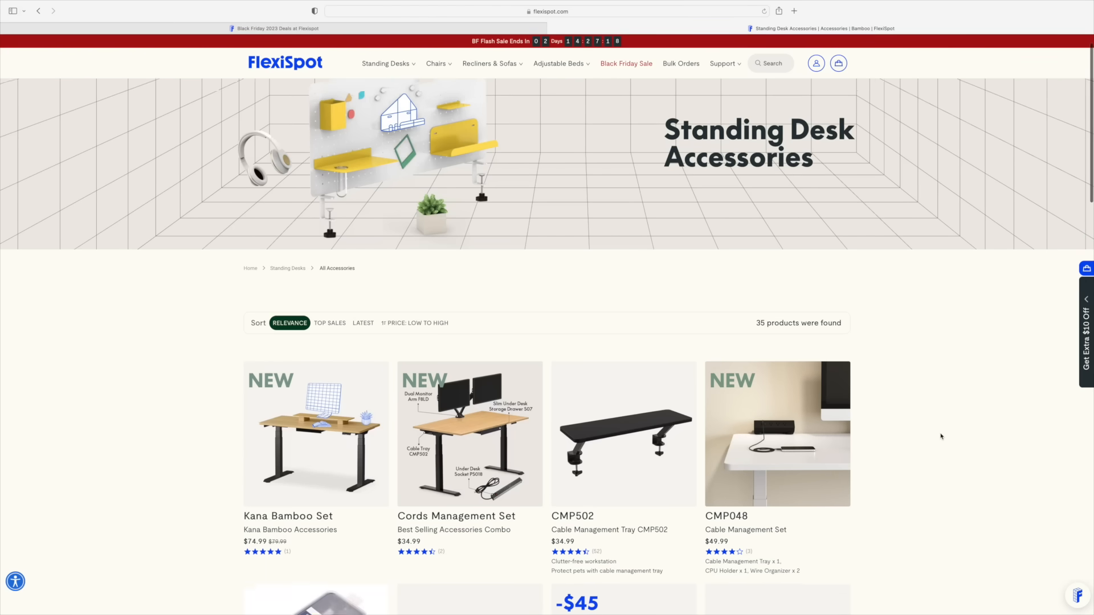
{"action": "scroll", "scroll_direction": "down", "scroll_amount": 3}
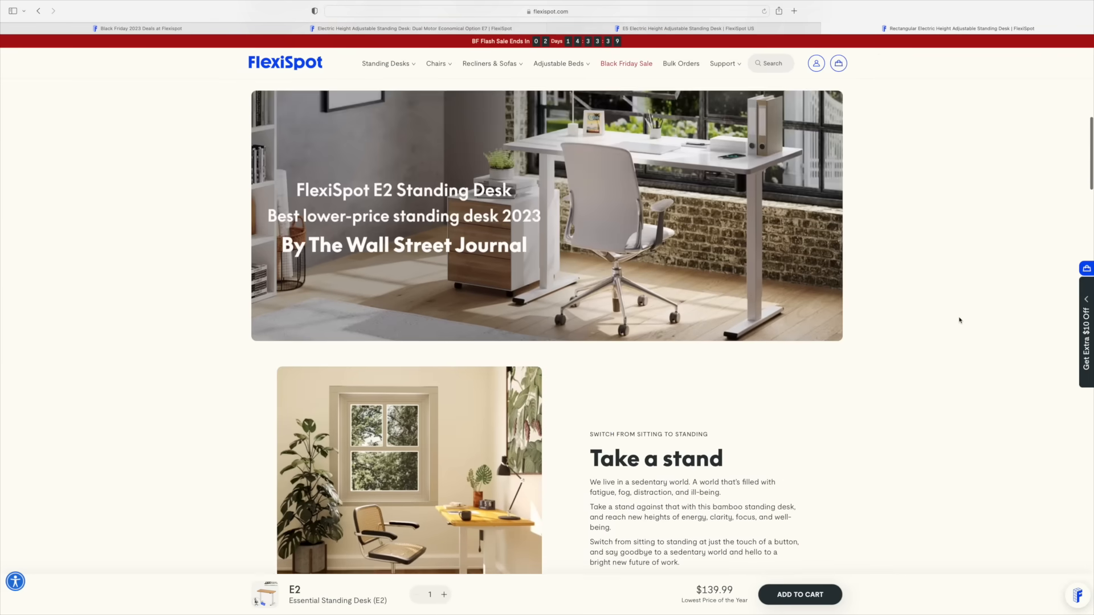
{"action": "scroll", "scroll_direction": "down", "scroll_amount": 3}
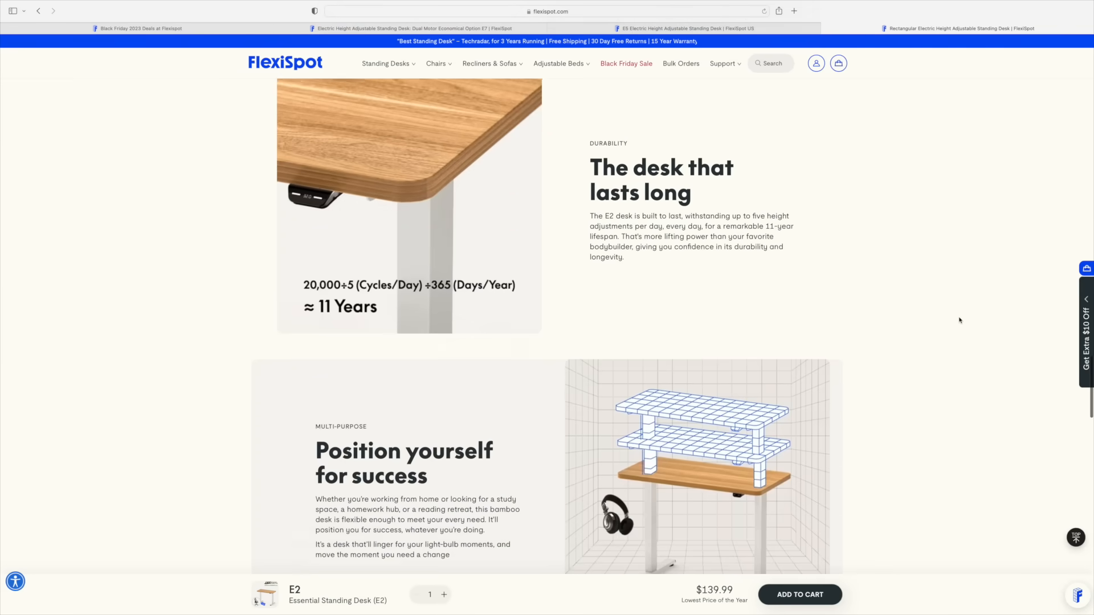
{"action": "scroll", "scroll_direction": "down", "scroll_amount": 3}
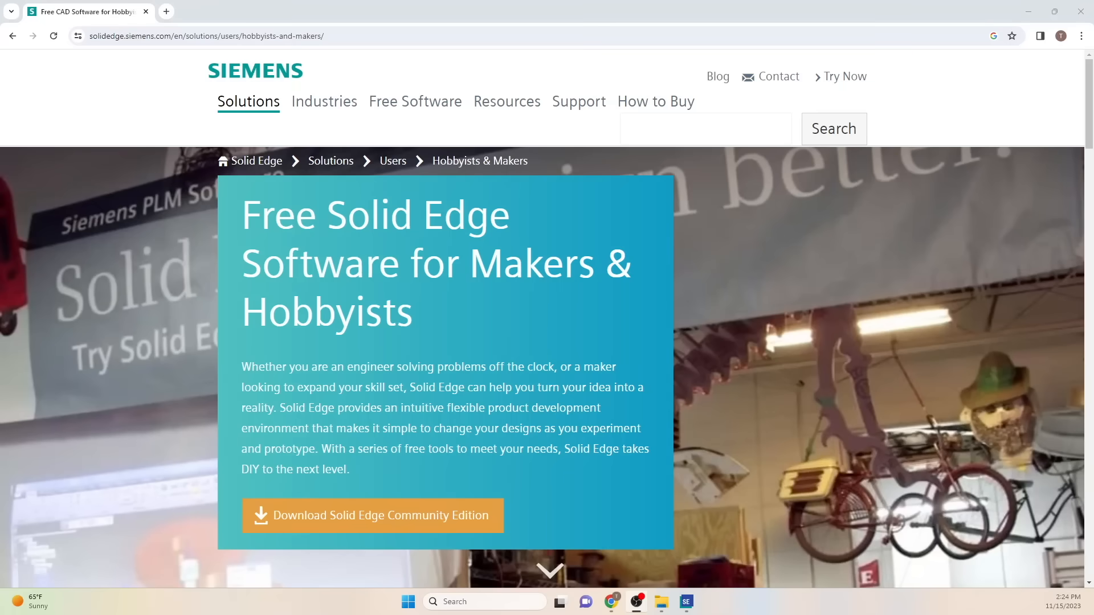
{"action": "mouse_move", "coordinate": [110, 221]}
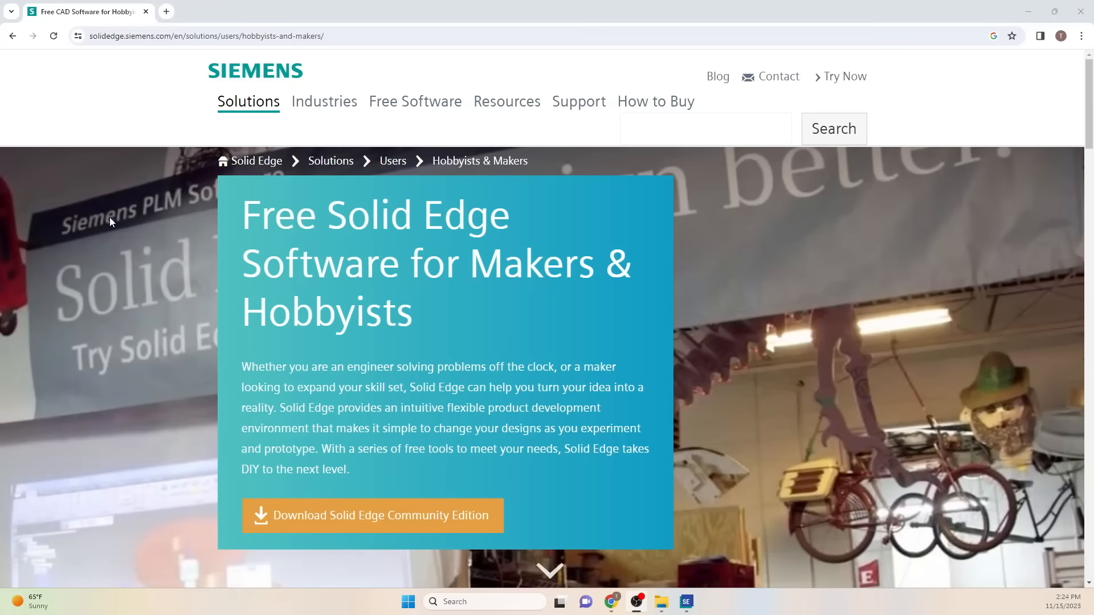
Step: Scroll the hobbyists page to Capabilities, then bring Solid Edge 2024 to the front
{"action": "scroll", "scroll_direction": "down", "scroll_amount": 3}
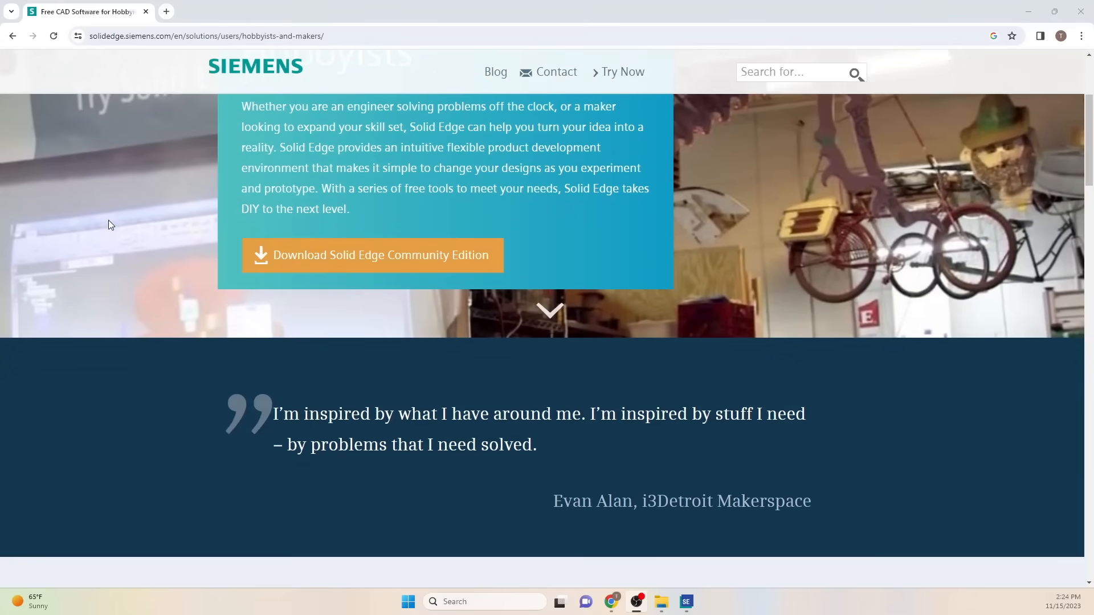
{"action": "scroll", "scroll_direction": "down", "scroll_amount": 3}
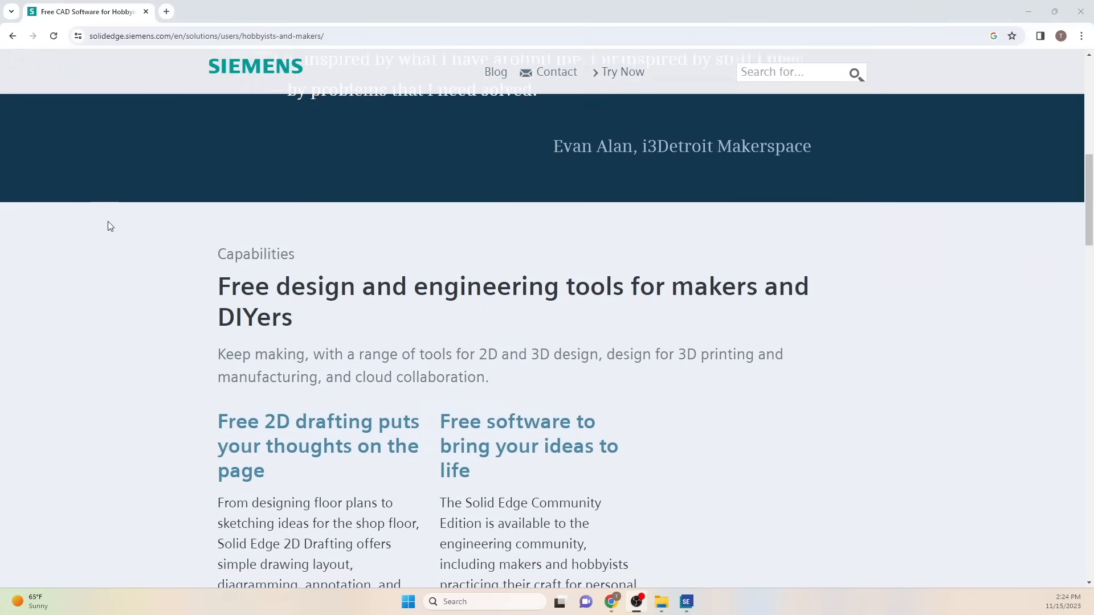
{"action": "scroll", "scroll_direction": "down", "scroll_amount": 3}
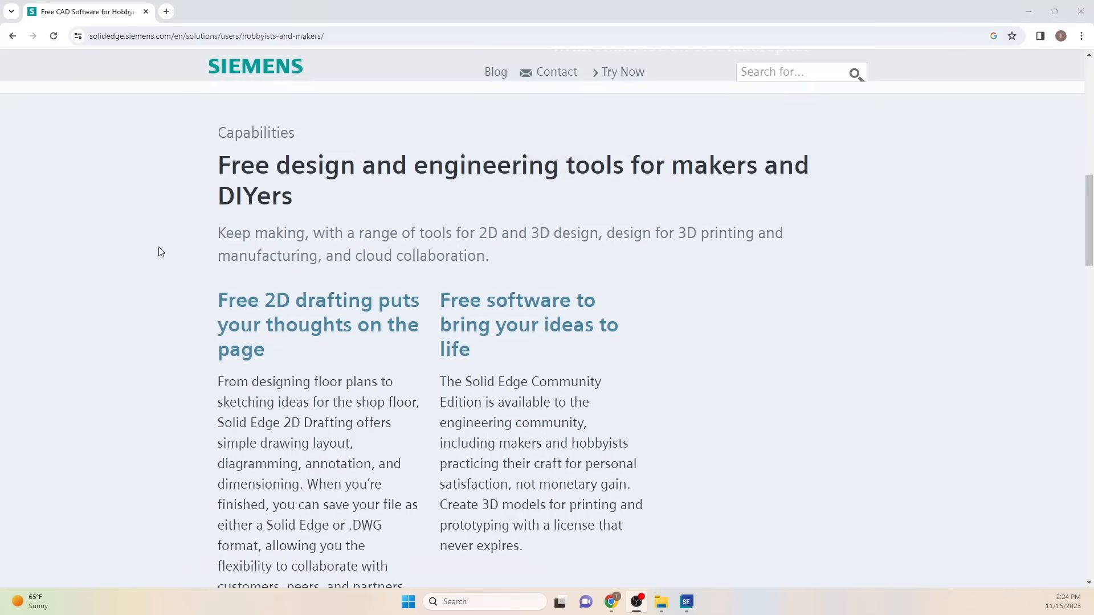
{"action": "left_click", "coordinate": [686, 602]}
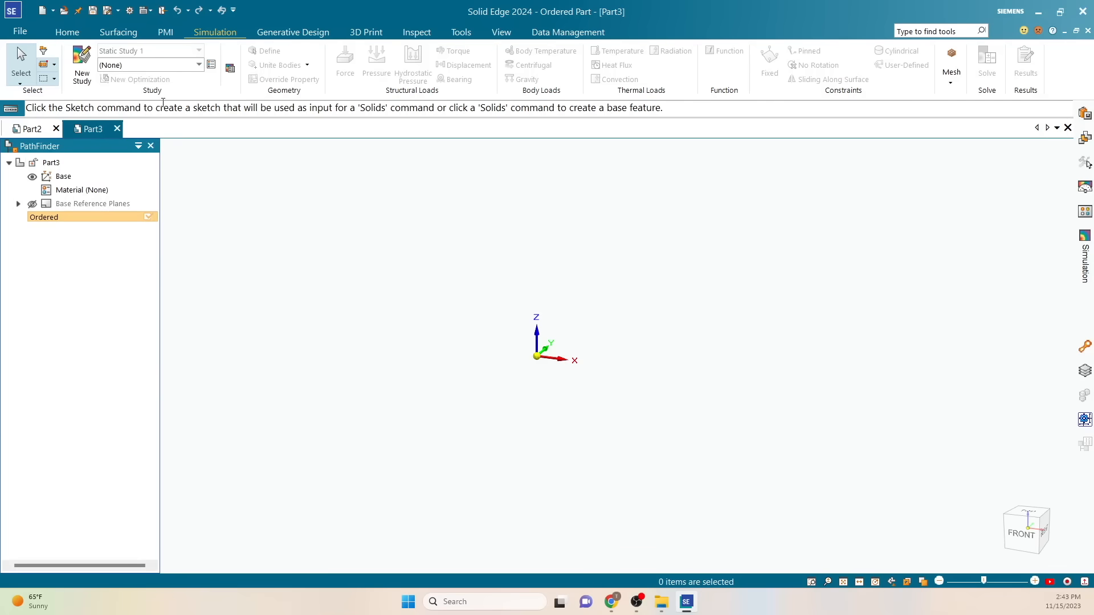
Step: Start a sketch profile on the Home tab for the extruded block in Part1
{"action": "left_click", "coordinate": [66, 32]}
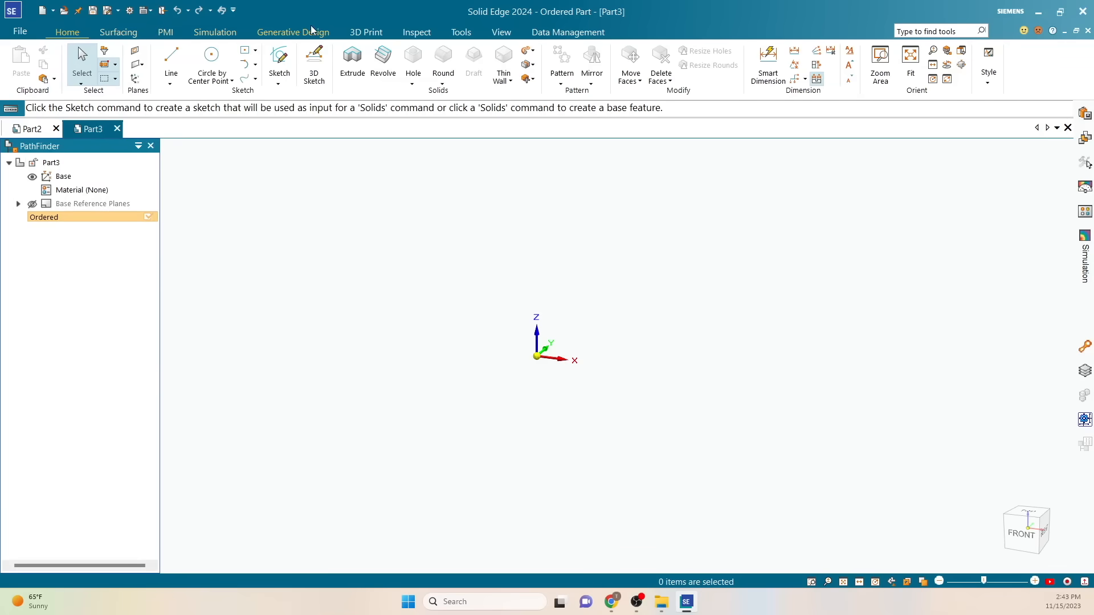
{"action": "left_click", "coordinate": [279, 61]}
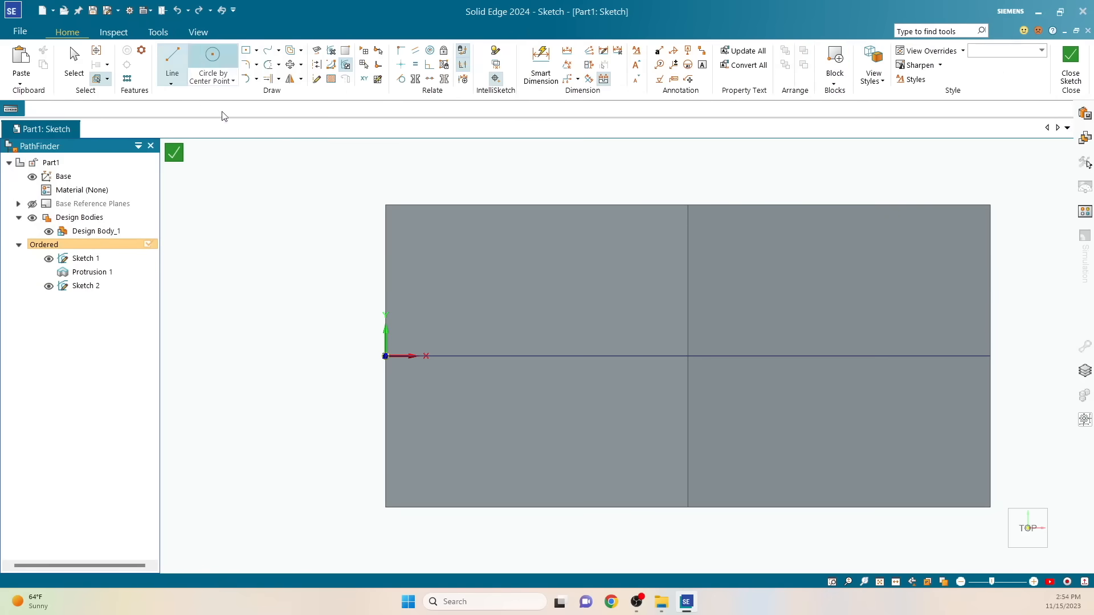
Step: Sketch a 1.000-diameter circle on the top face and cut it through as Cutout 1
{"action": "left_click", "coordinate": [211, 57]}
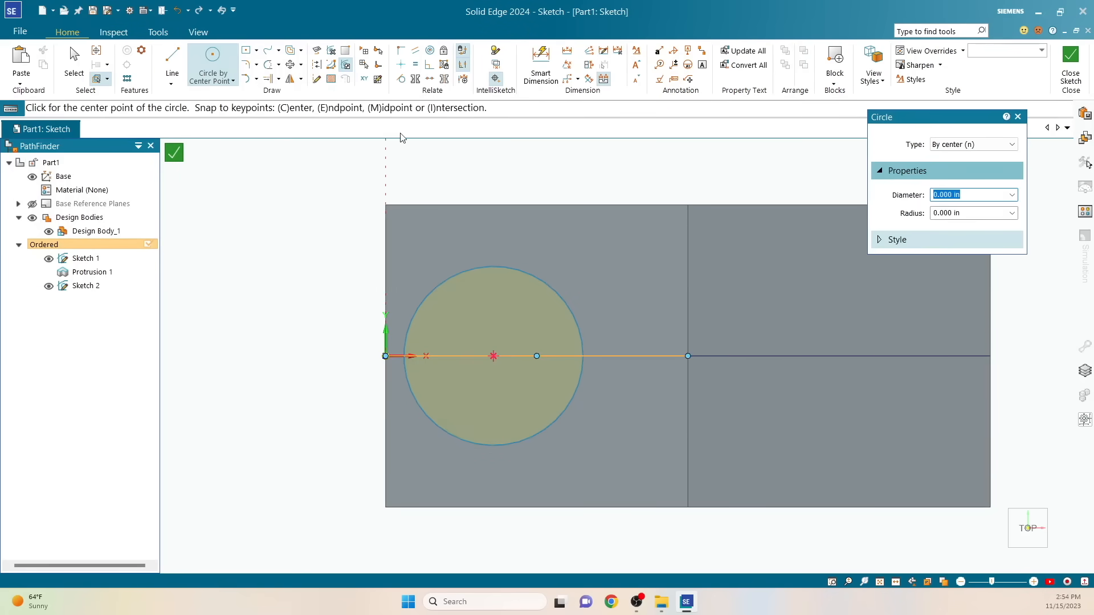
{"action": "left_click", "coordinate": [539, 63]}
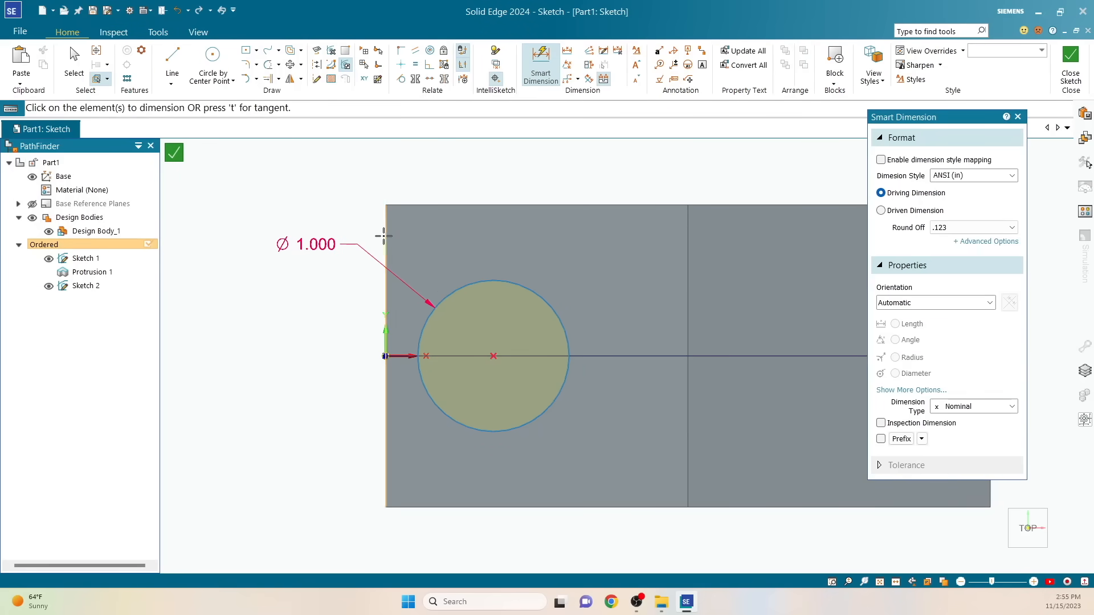
{"action": "left_click", "coordinate": [493, 468]}
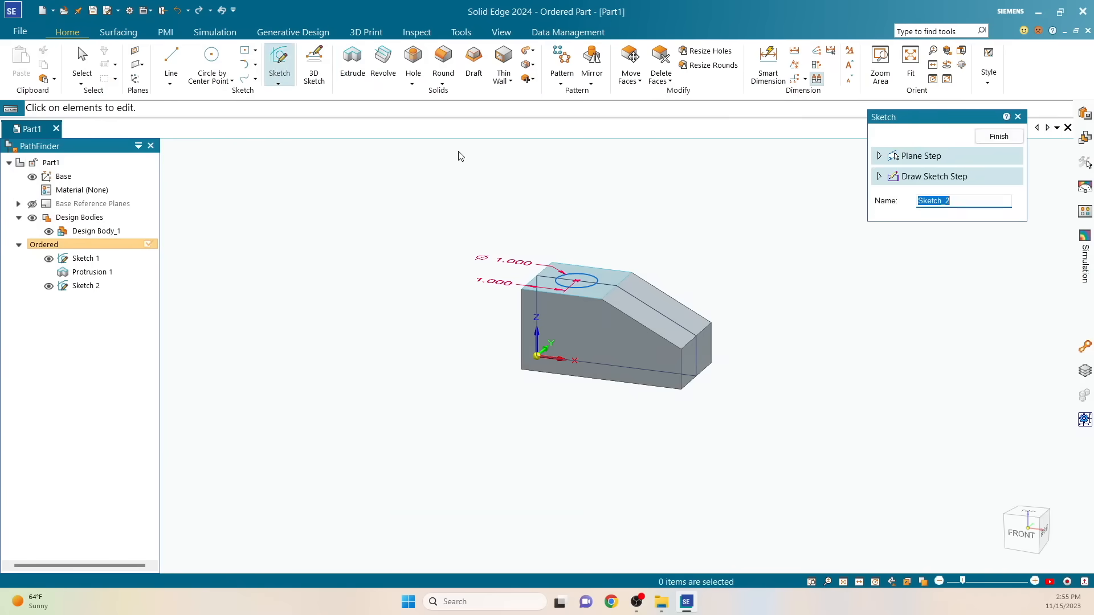
{"action": "left_click", "coordinate": [352, 63]}
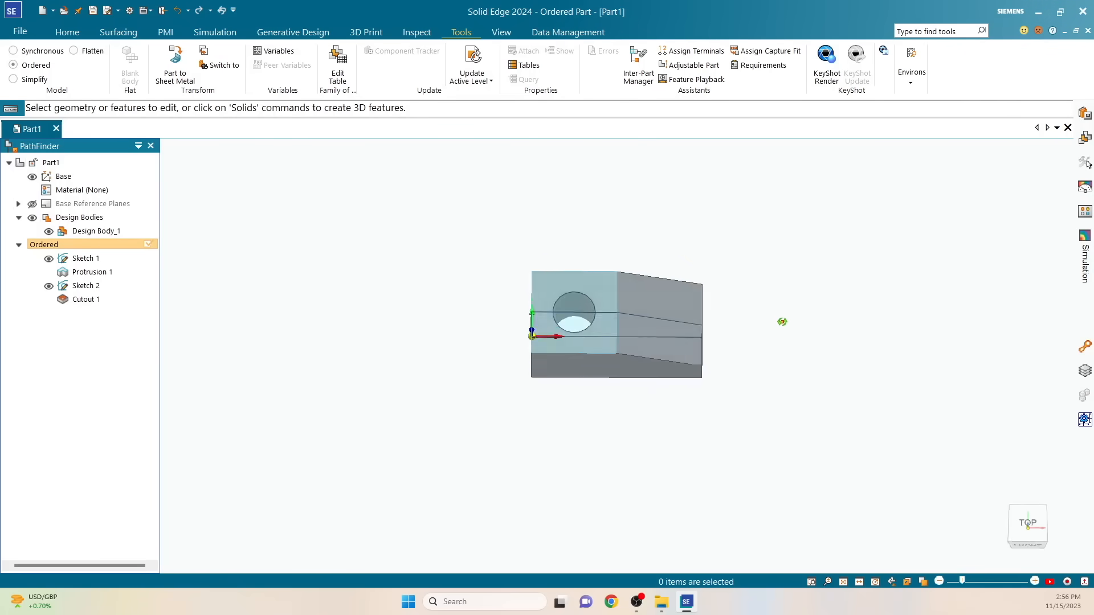
Step: Switch Part1 to the Simulation environment for a static study
{"action": "left_click", "coordinate": [214, 32]}
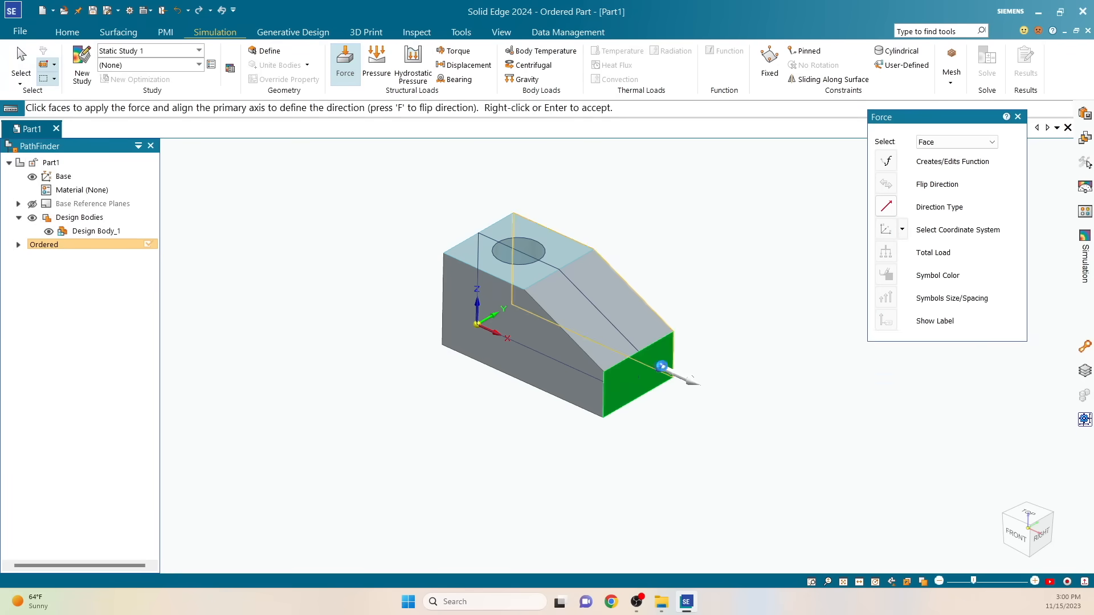
Step: Apply Force 1 of -1000 lbf to the block's end face and start a Pinned constraint
{"action": "left_click", "coordinate": [638, 381]}
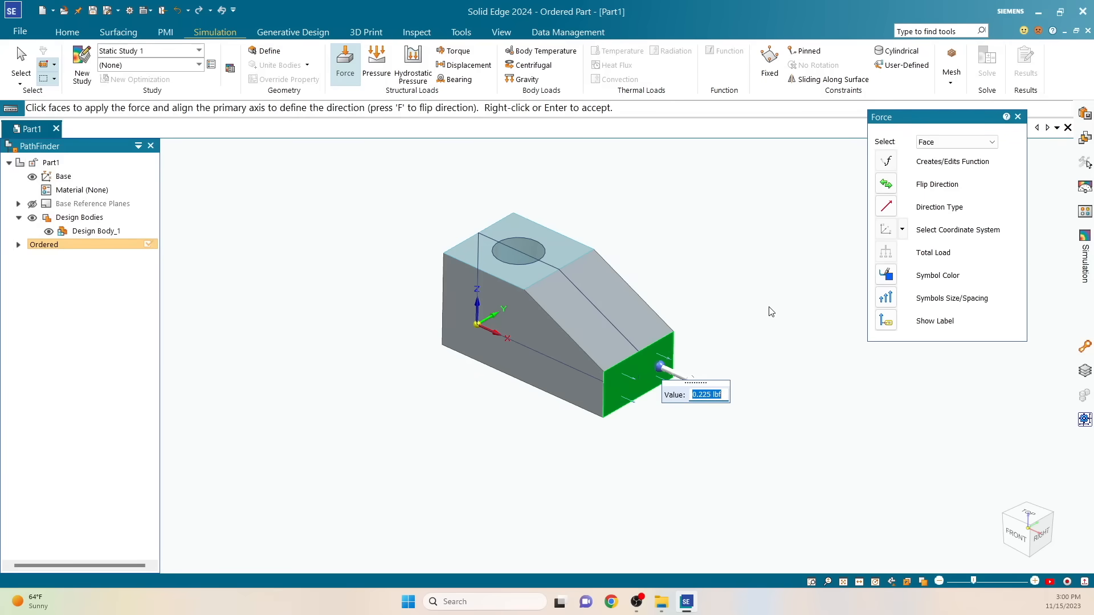
{"action": "type", "text": "-1000"}
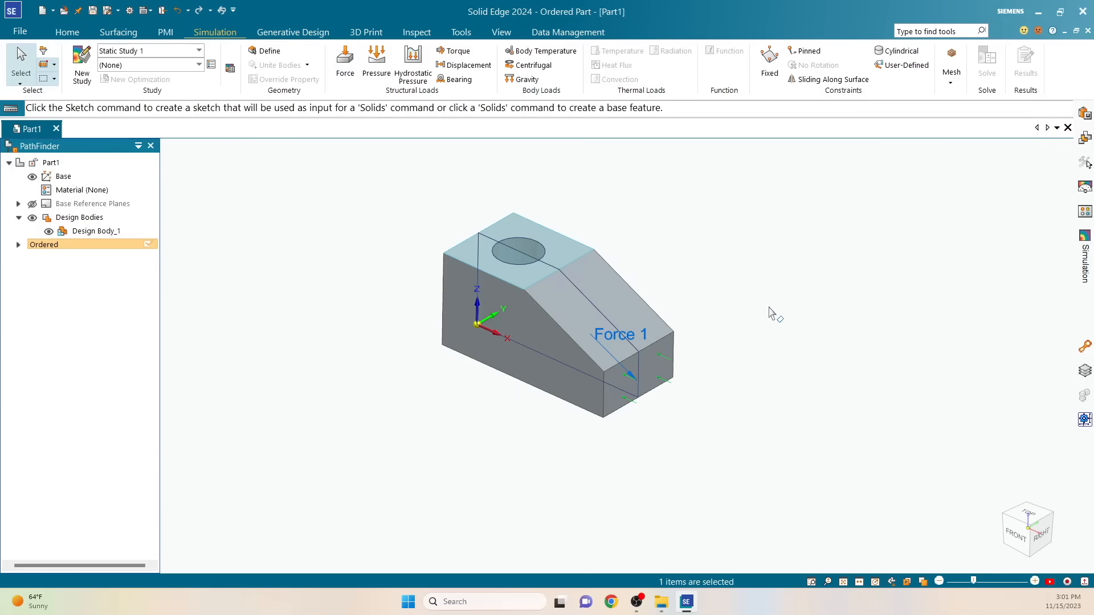
{"action": "mouse_move", "coordinate": [733, 171]}
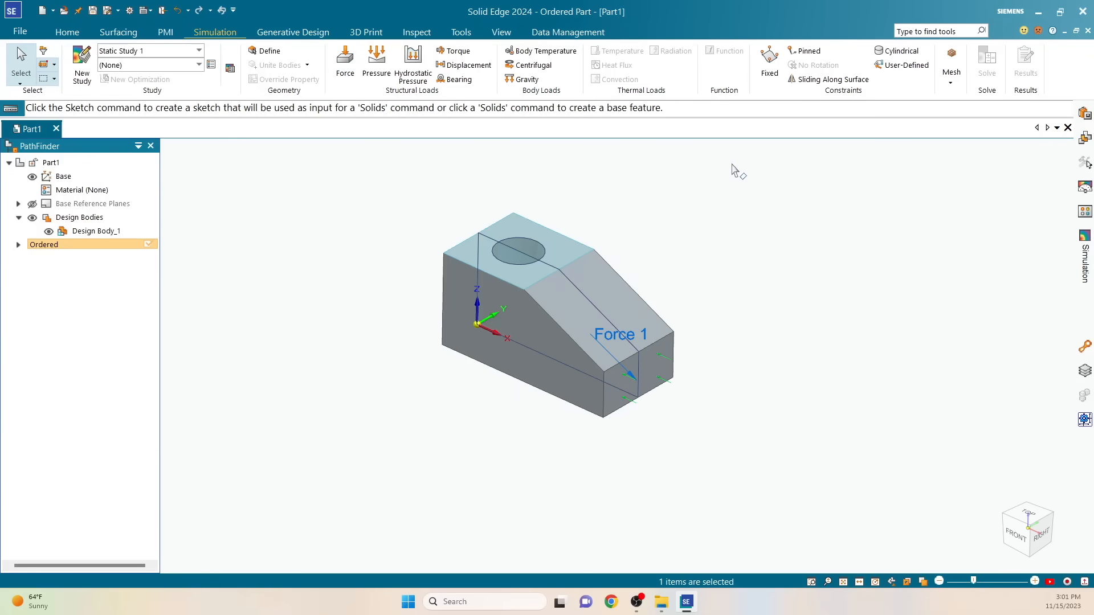
{"action": "left_click", "coordinate": [803, 50]}
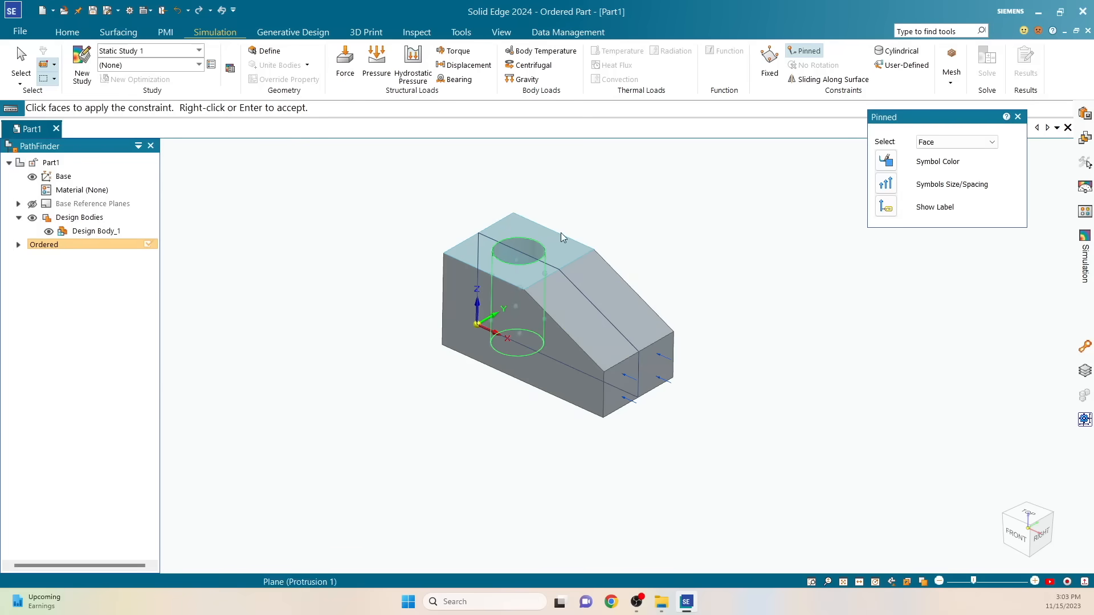
{"action": "mouse_move", "coordinate": [803, 206]}
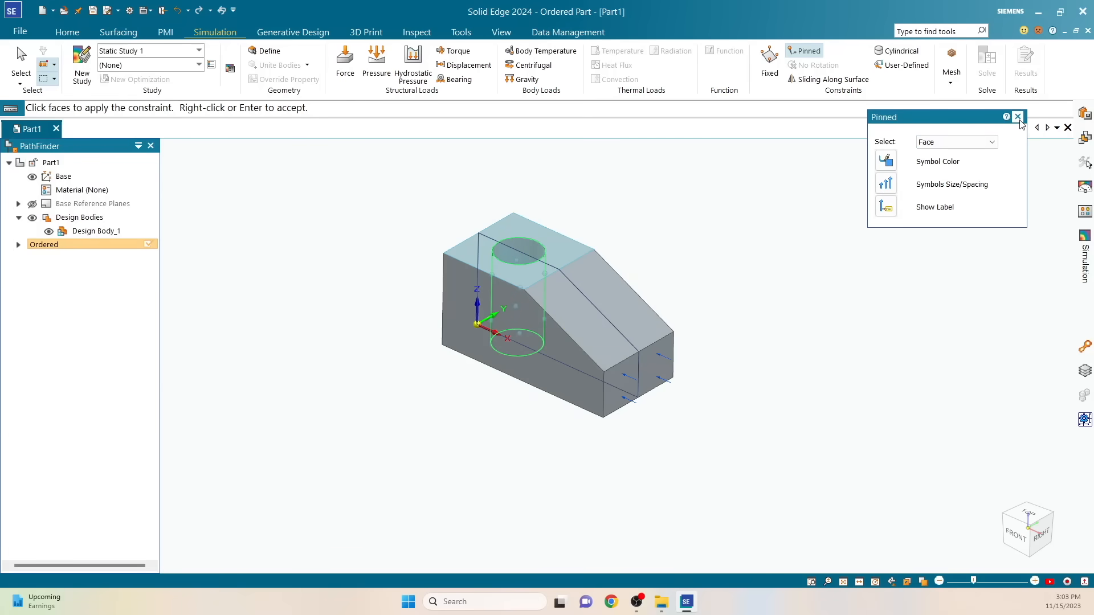
{"action": "mouse_move", "coordinate": [1017, 116]}
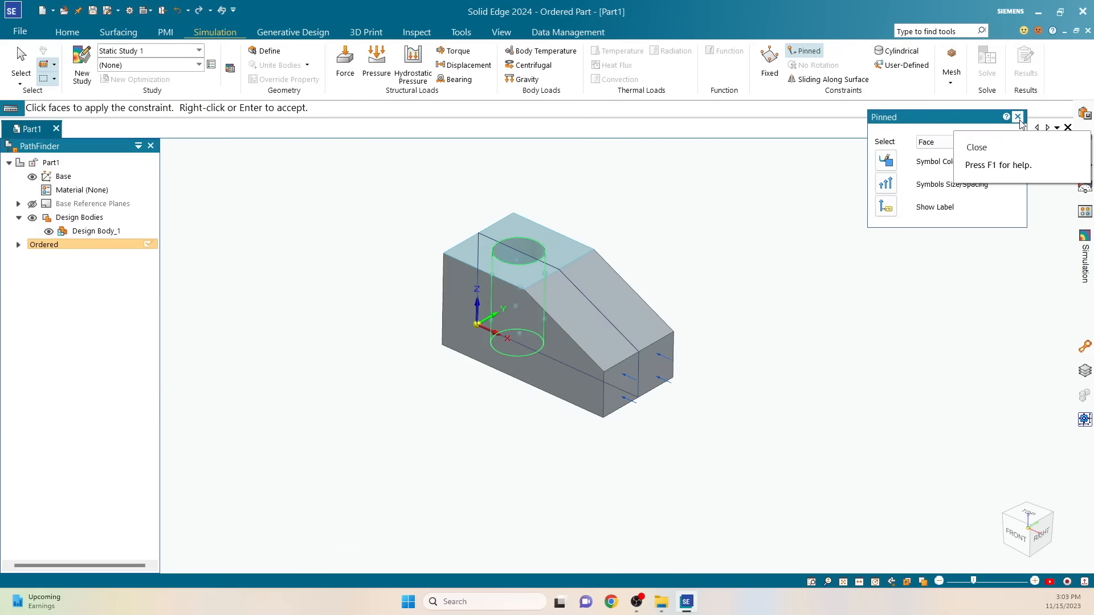
Step: Finish the Pinned constraint on the hole's inner face
{"action": "left_click", "coordinate": [1016, 117]}
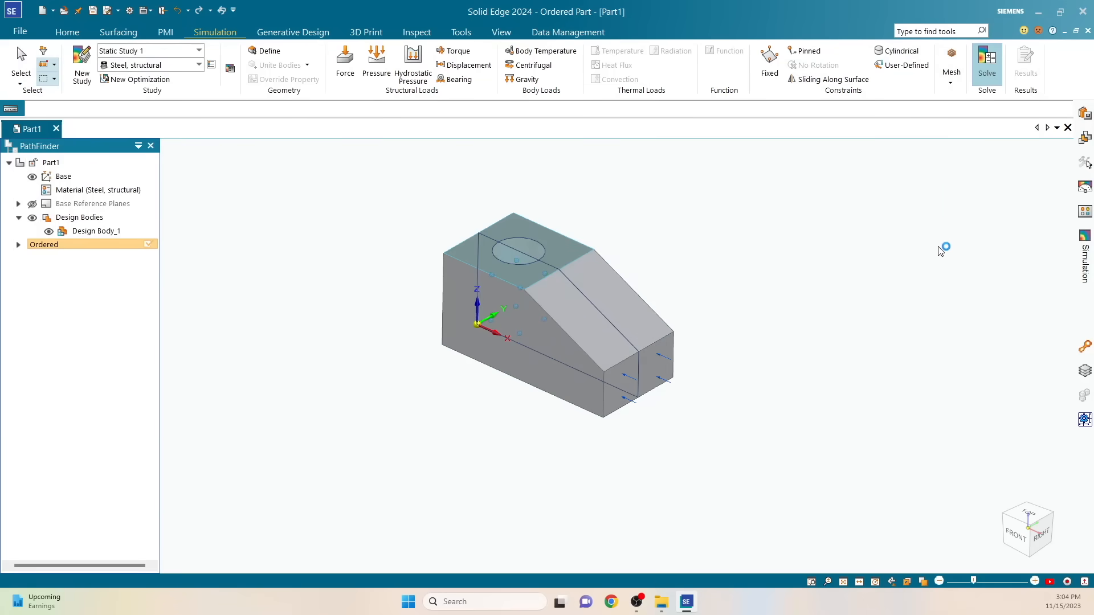
{"action": "mouse_move", "coordinate": [940, 300]}
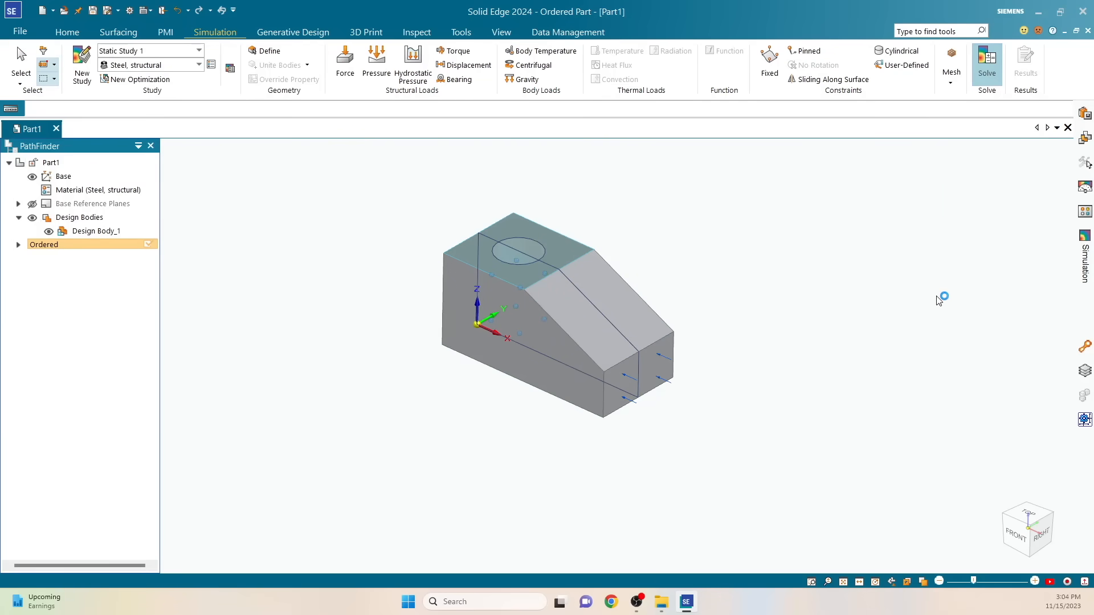
{"action": "mouse_move", "coordinate": [938, 301]}
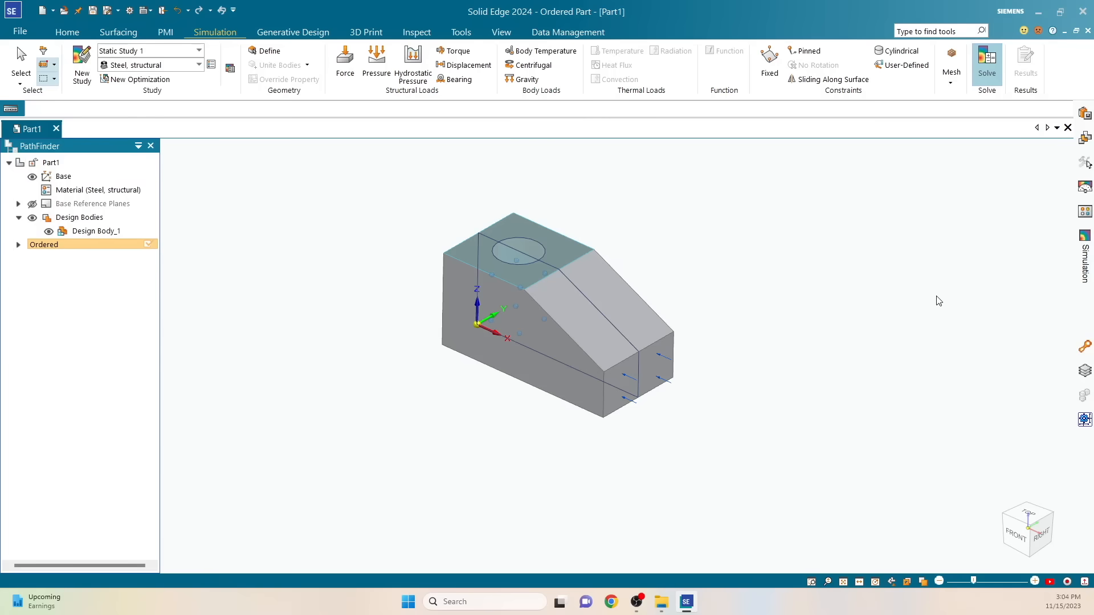
Step: Solve Static Study 1 to produce the Von Mises stress contour
{"action": "left_click", "coordinate": [987, 64]}
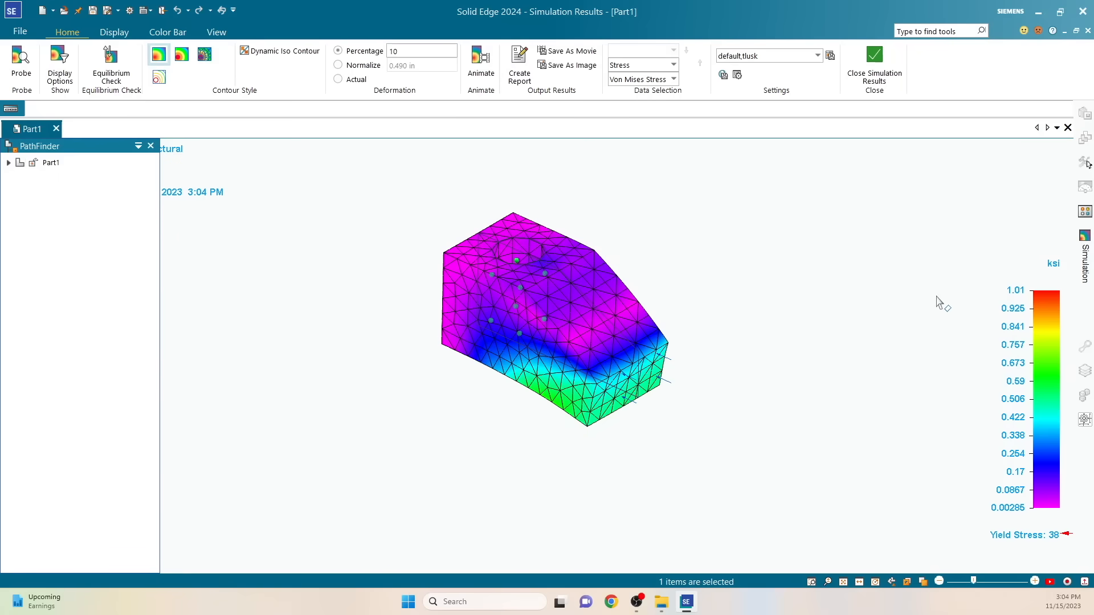
{"action": "mouse_move", "coordinate": [749, 359]}
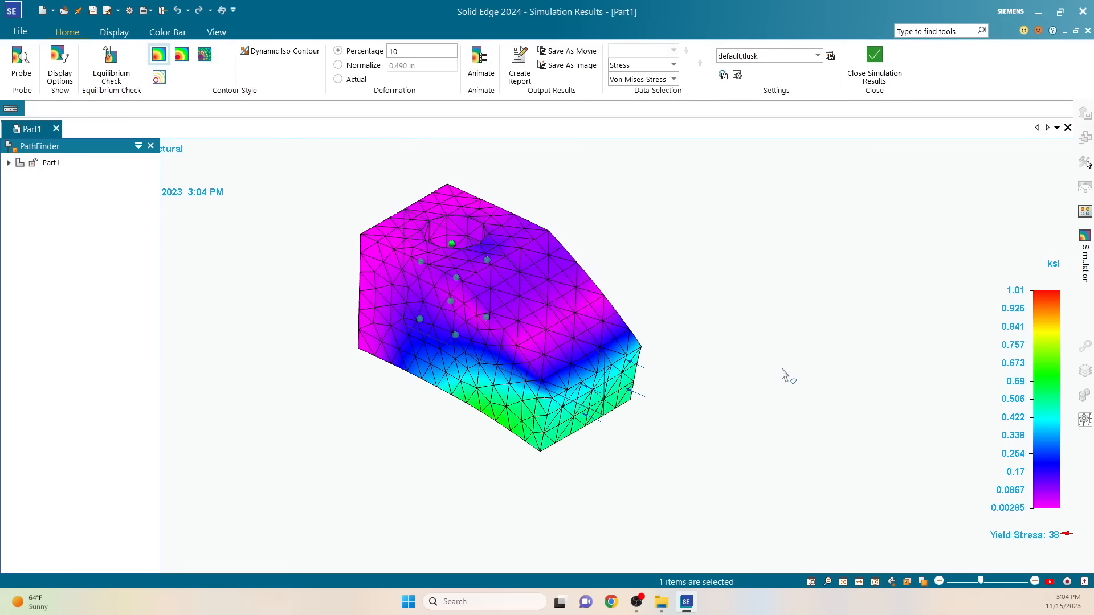
{"action": "mouse_move", "coordinate": [683, 440]}
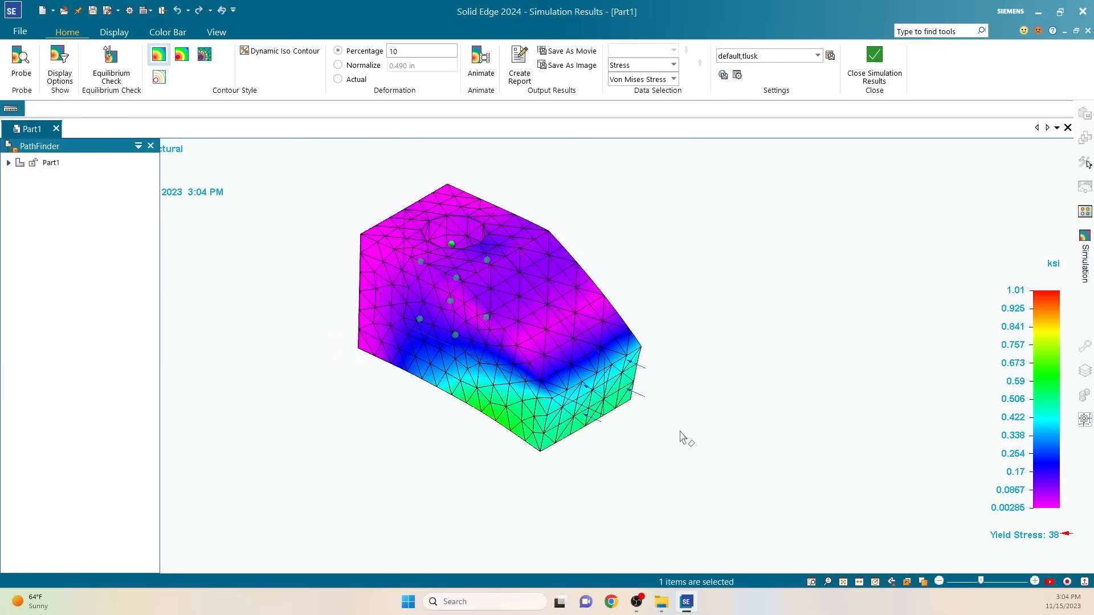
Step: Inspect the Von Mises stress result from several angles, then start the generative study
{"action": "left_click_drag", "start_coordinate": [684, 436], "coordinate": [726, 276]}
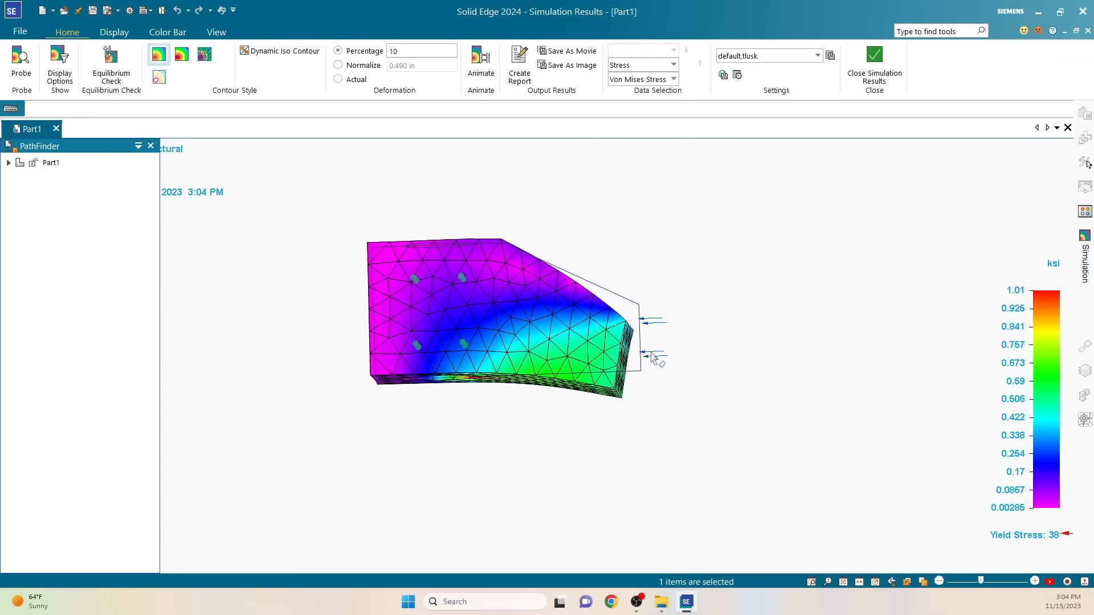
{"action": "mouse_move", "coordinate": [551, 341]}
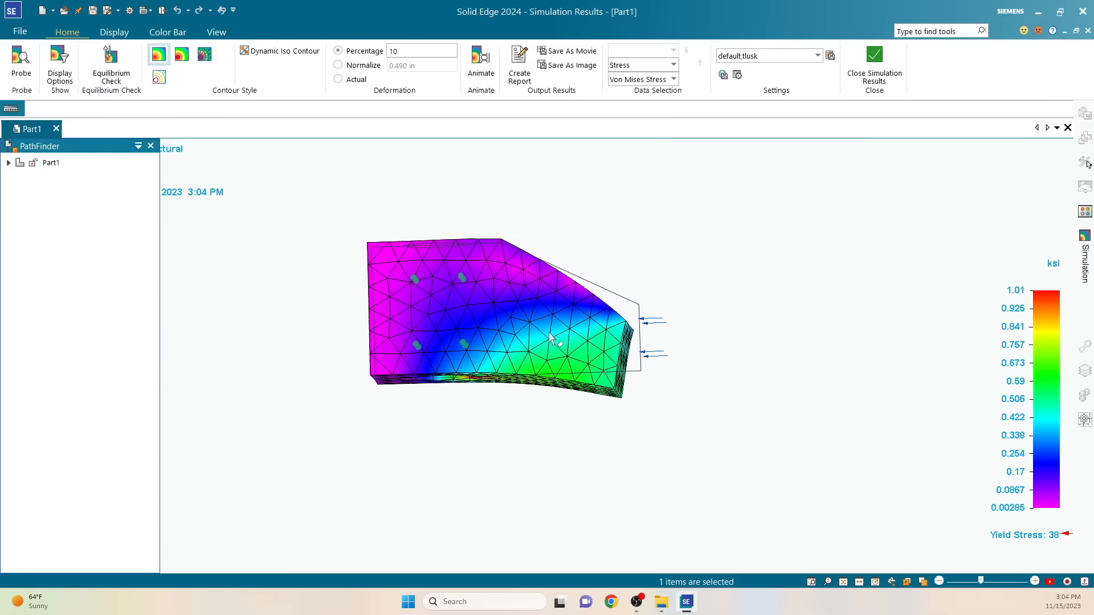
{"action": "left_click_drag", "start_coordinate": [552, 338], "coordinate": [767, 397]}
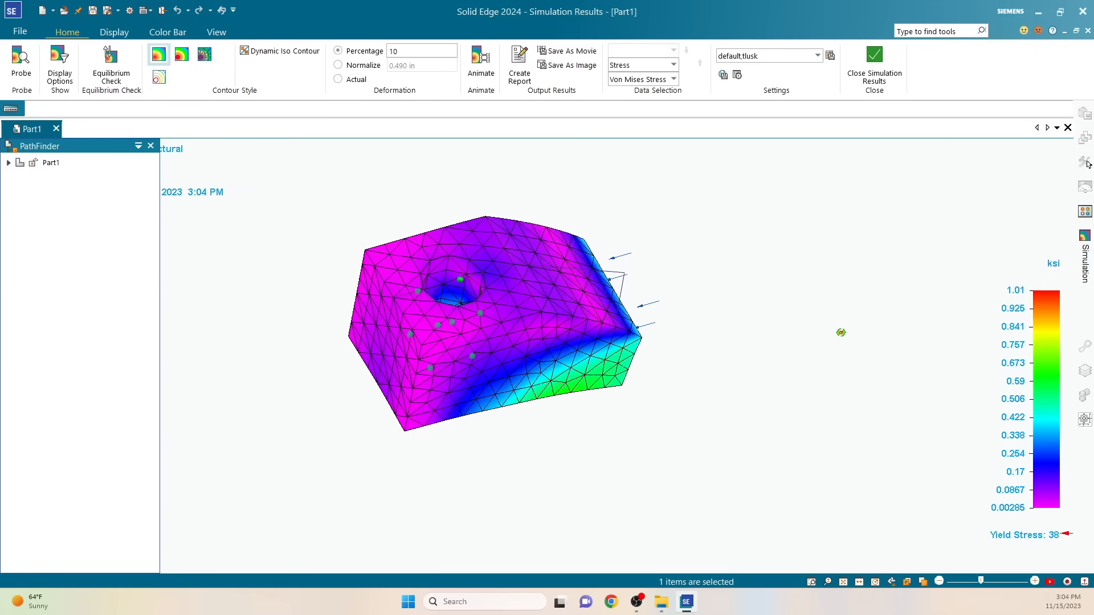
{"action": "left_click", "coordinate": [480, 63]}
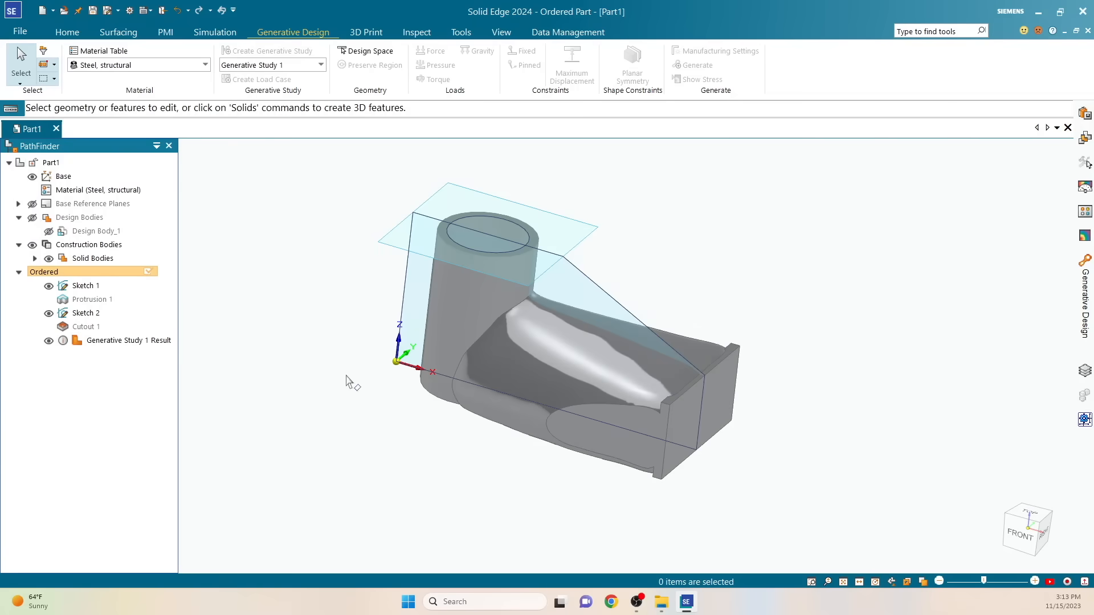
{"action": "mouse_move", "coordinate": [741, 408]}
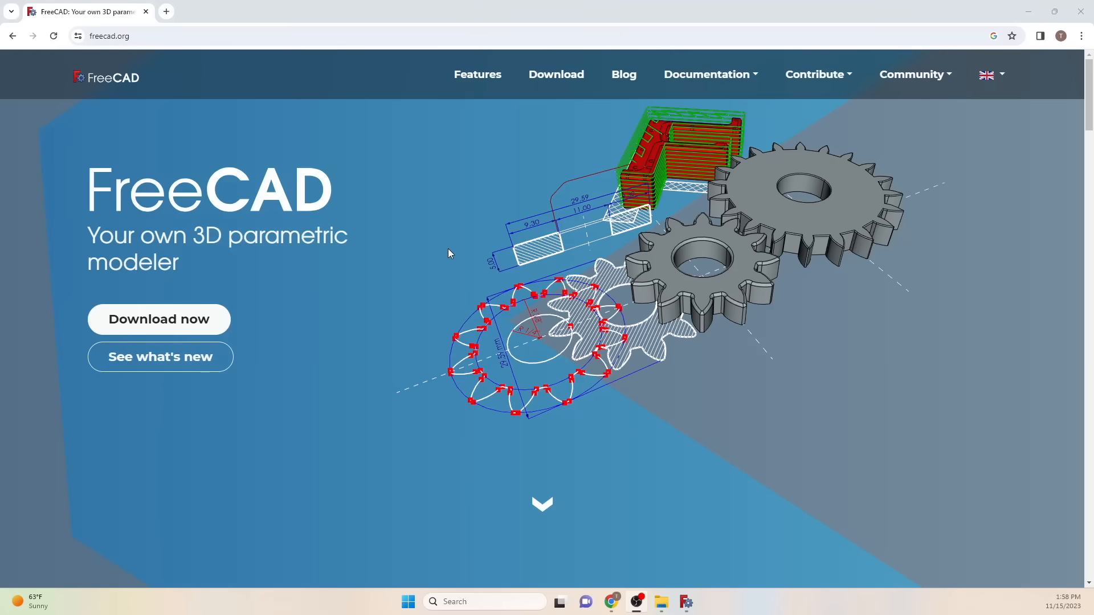
Step: Scroll through the freecad.org feature sections
{"action": "scroll", "scroll_direction": "down", "scroll_amount": 3}
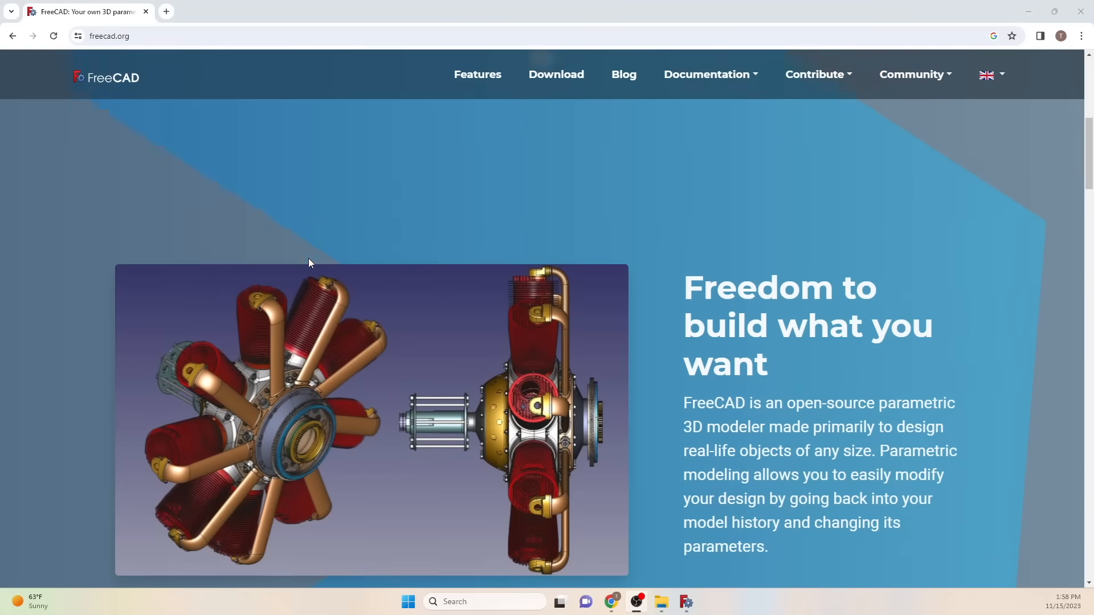
{"action": "scroll", "scroll_direction": "down", "scroll_amount": 3}
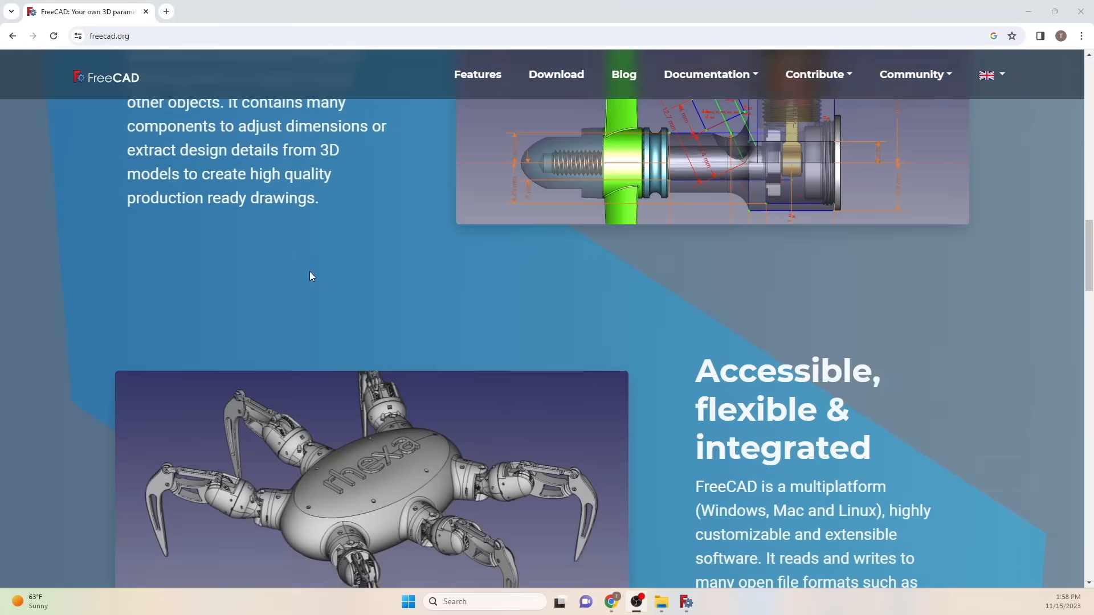
{"action": "scroll", "scroll_direction": "down", "scroll_amount": 3}
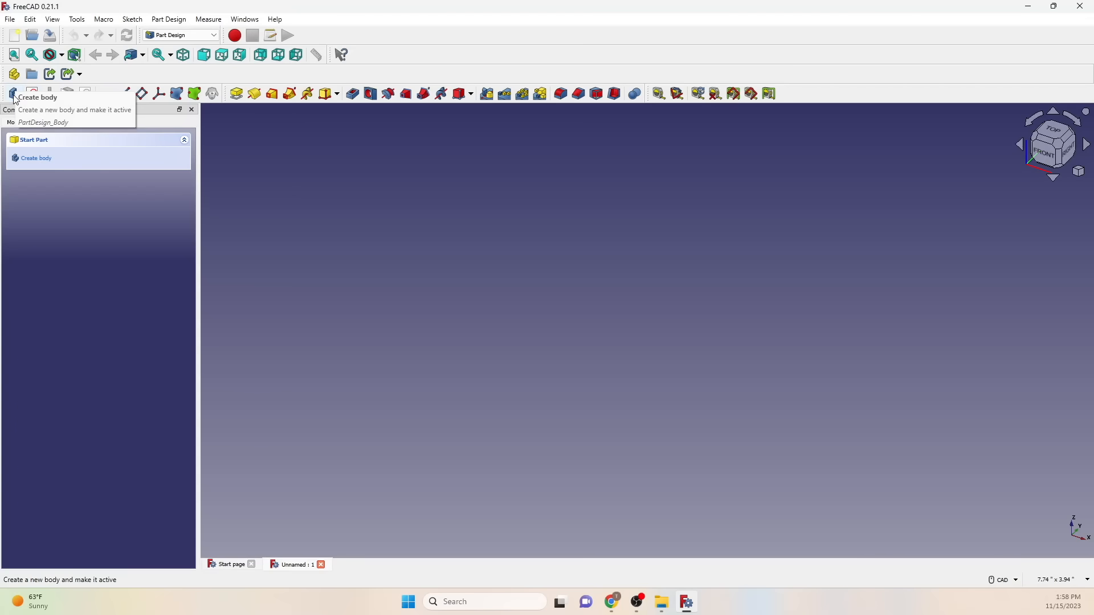
Step: Sketch a tapered profile on the XZ plane with 4-inch base and 2-inch top, then pad it
{"action": "left_click", "coordinate": [12, 94]}
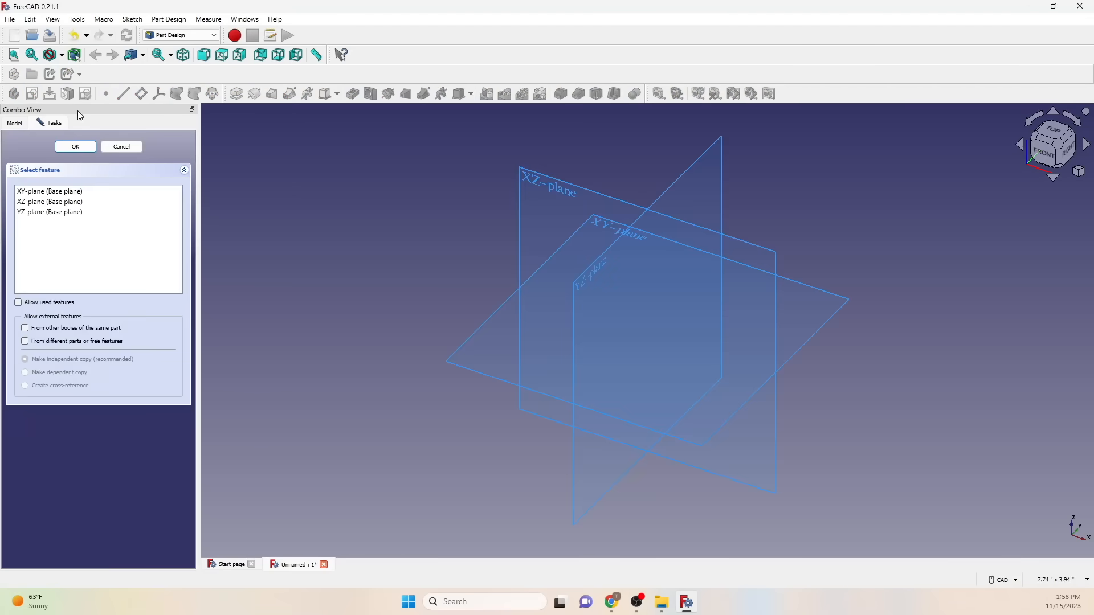
{"action": "mouse_move", "coordinate": [506, 156]}
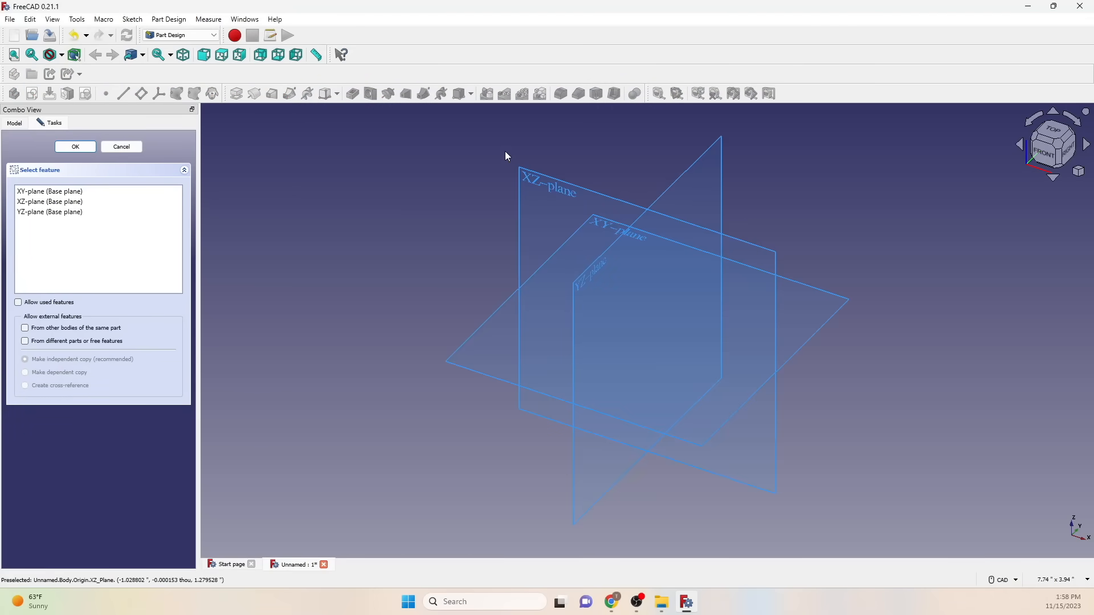
{"action": "left_click", "coordinate": [75, 147]}
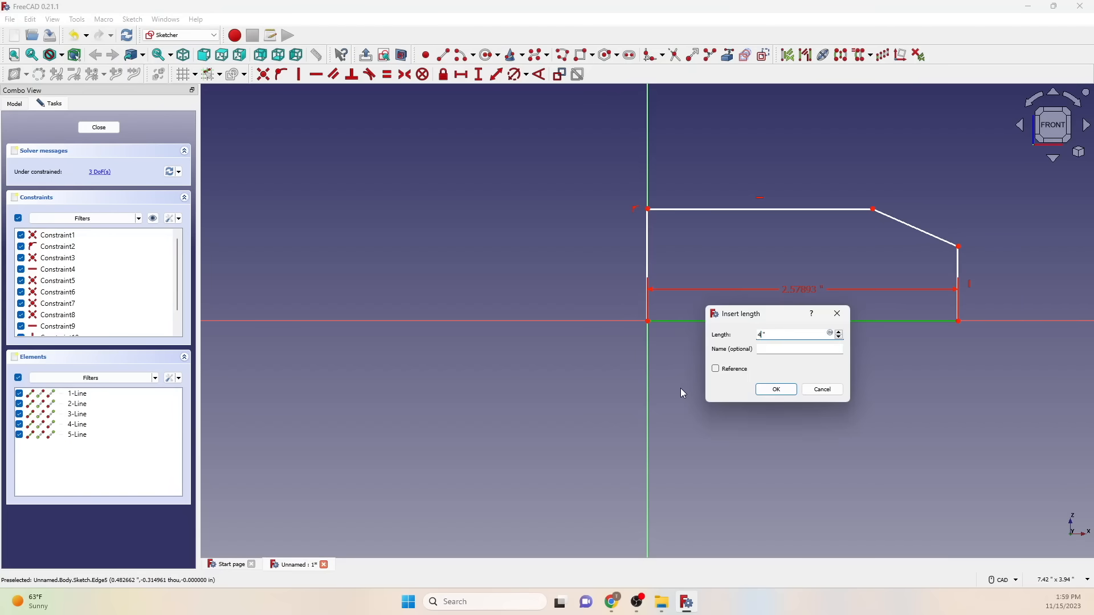
{"action": "left_click", "coordinate": [775, 389]}
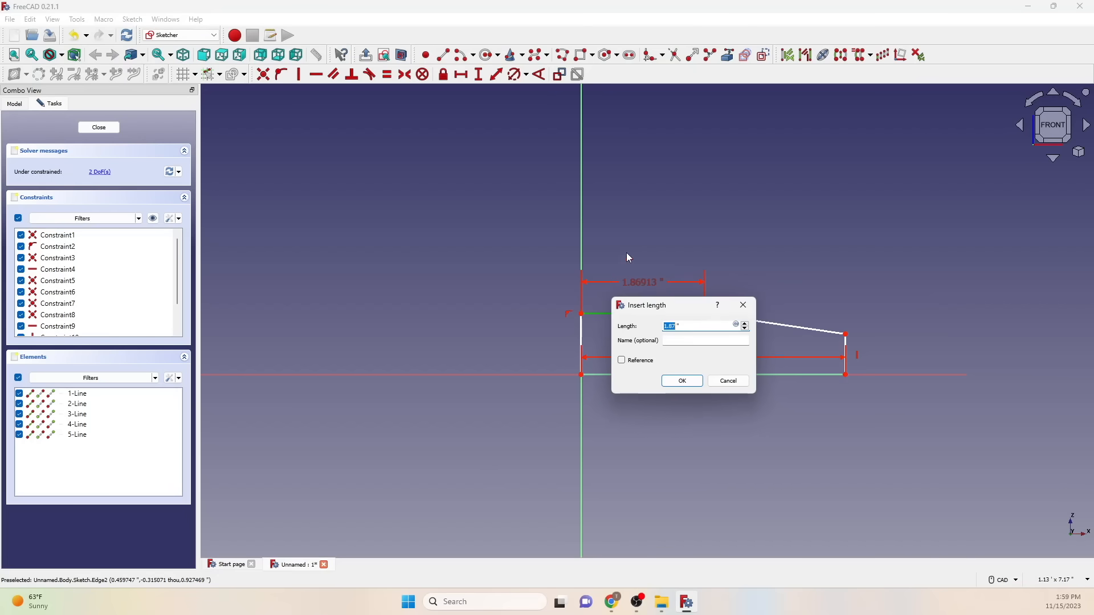
{"action": "mouse_move", "coordinate": [646, 239]}
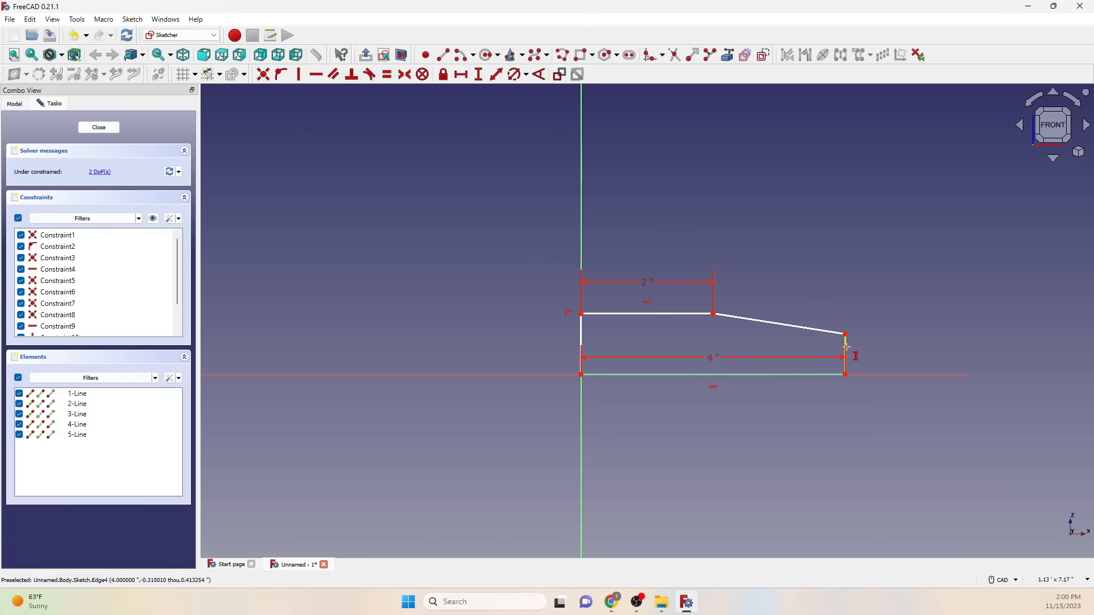
{"action": "left_click", "coordinate": [477, 74]}
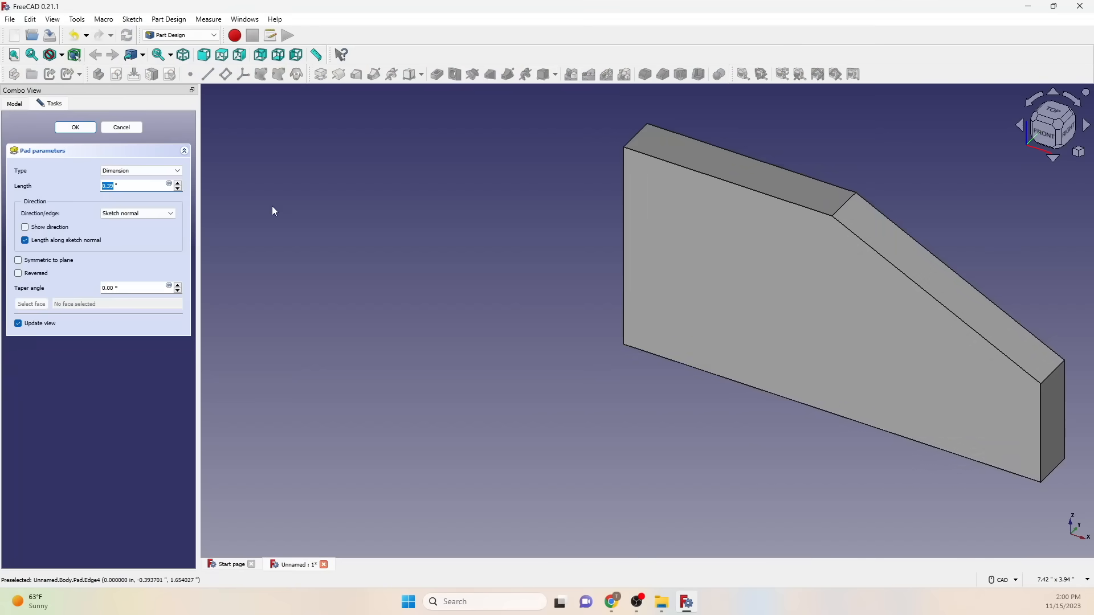
Step: Pocket a 1-inch circle through the block and insert a Top/Front/Right projection group
{"action": "left_click", "coordinate": [75, 127]}
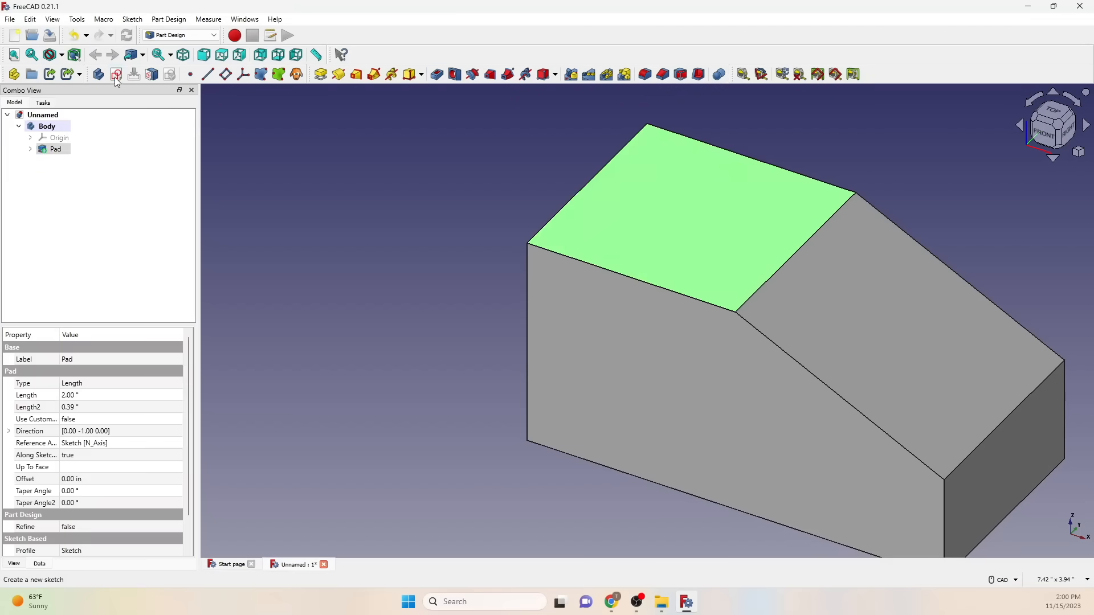
{"action": "left_click", "coordinate": [116, 74]}
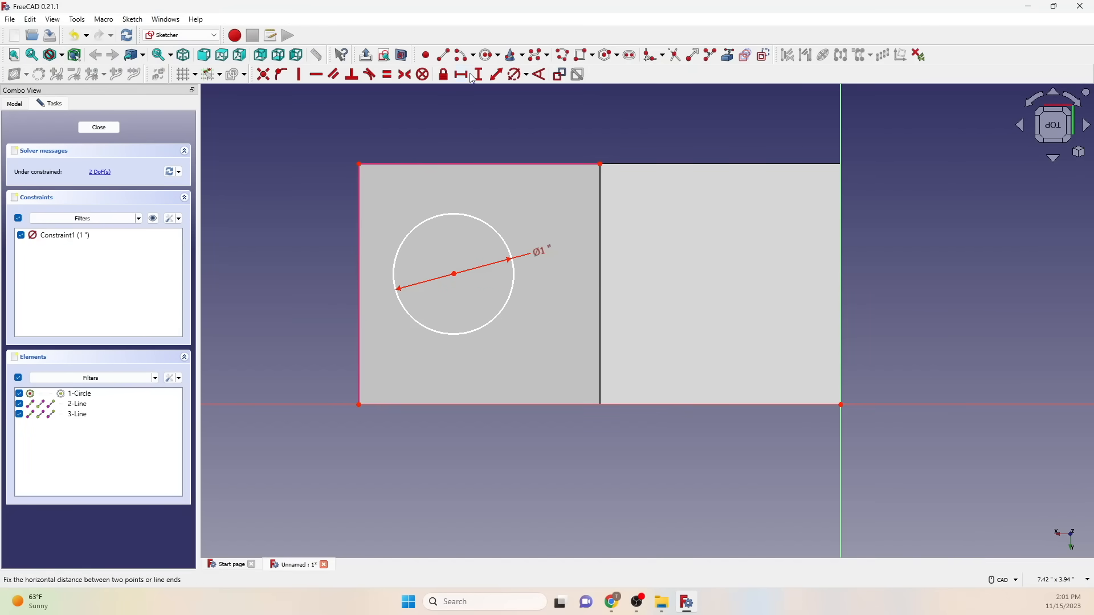
{"action": "left_click", "coordinate": [461, 74]}
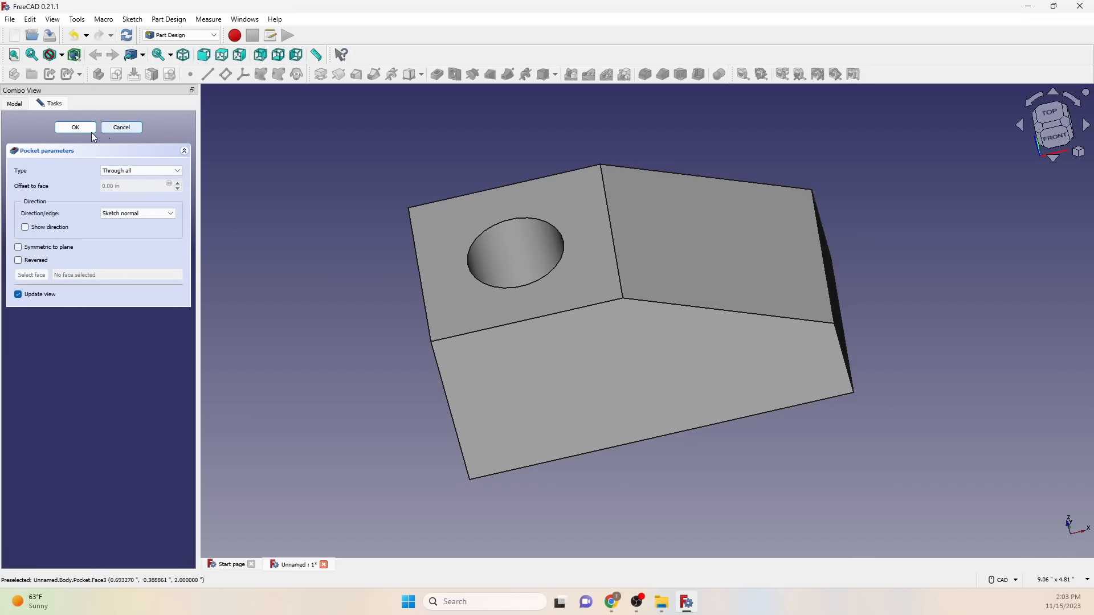
{"action": "left_click", "coordinate": [75, 126]}
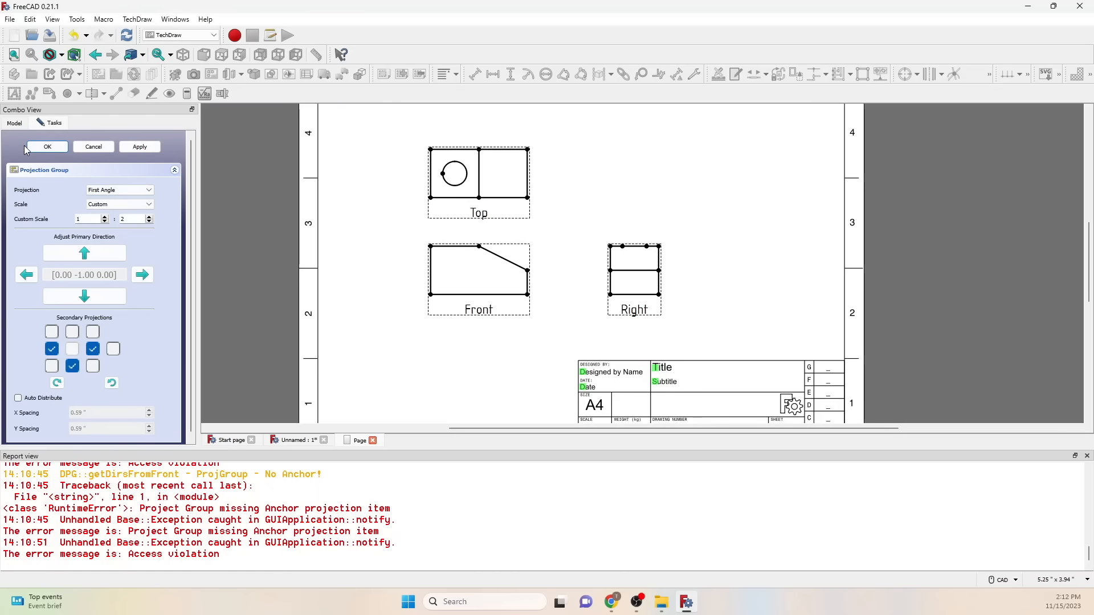
Step: Confirm the projection group and add 2-inch dimensions to the Top and Right views
{"action": "left_click", "coordinate": [47, 147]}
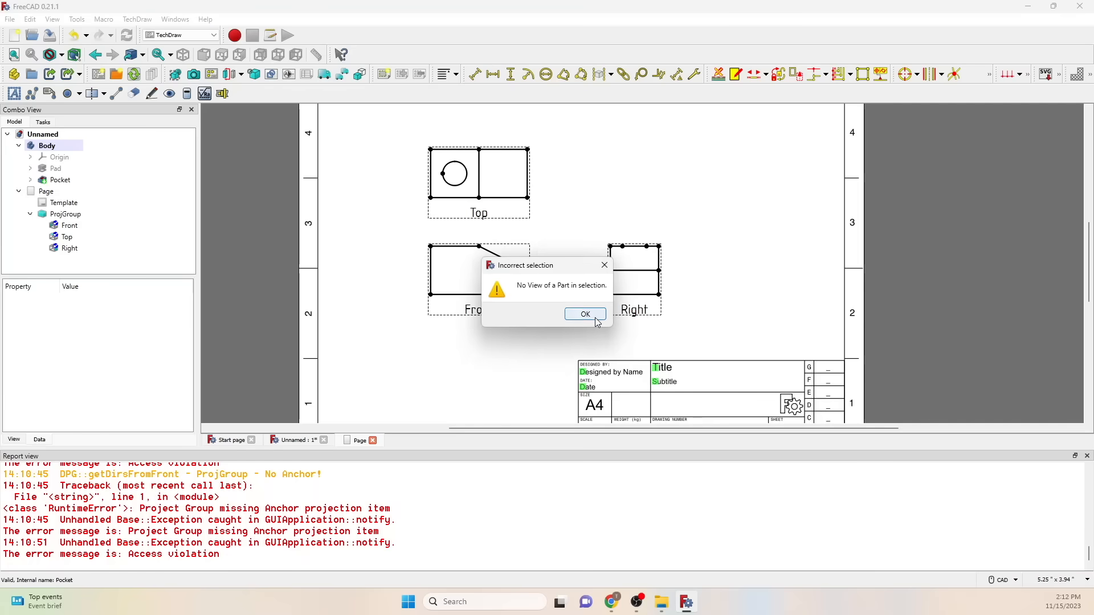
{"action": "left_click", "coordinate": [584, 315]}
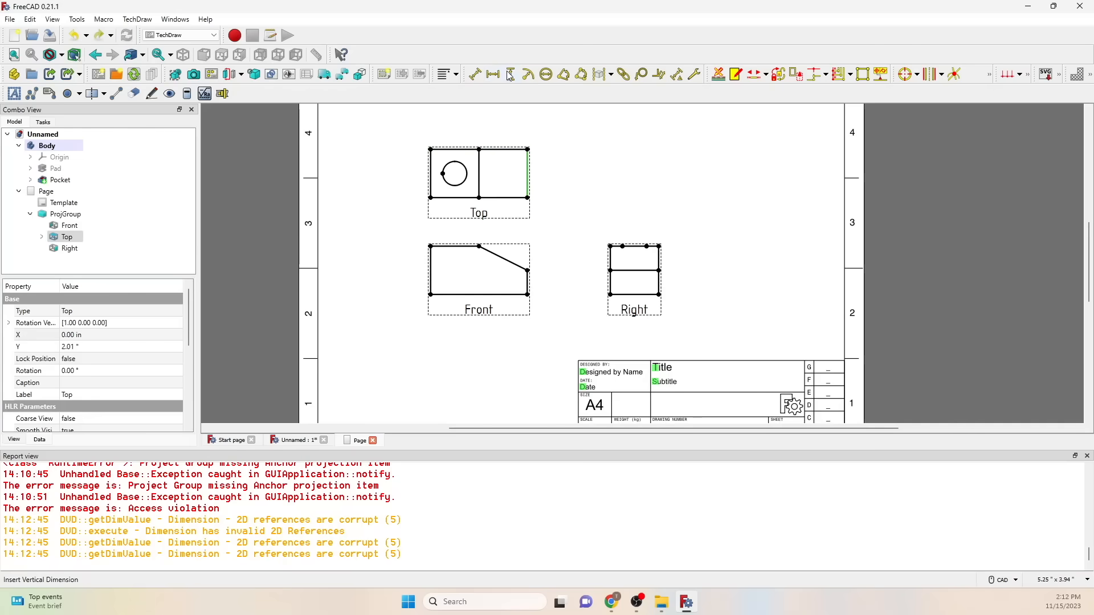
{"action": "left_click", "coordinate": [509, 74]}
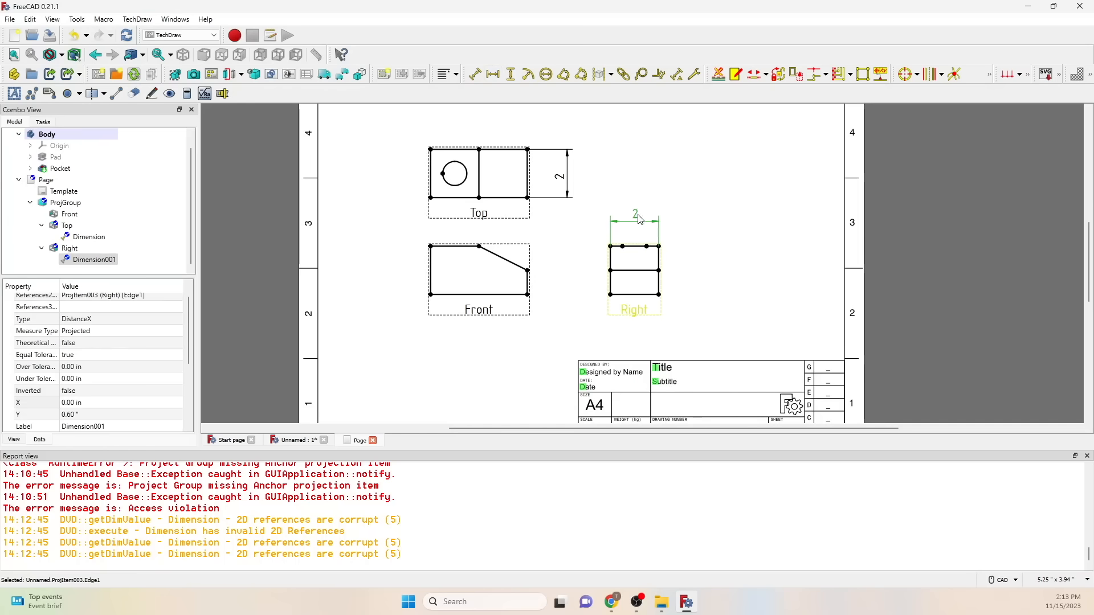
{"action": "left_click", "coordinate": [67, 225]}
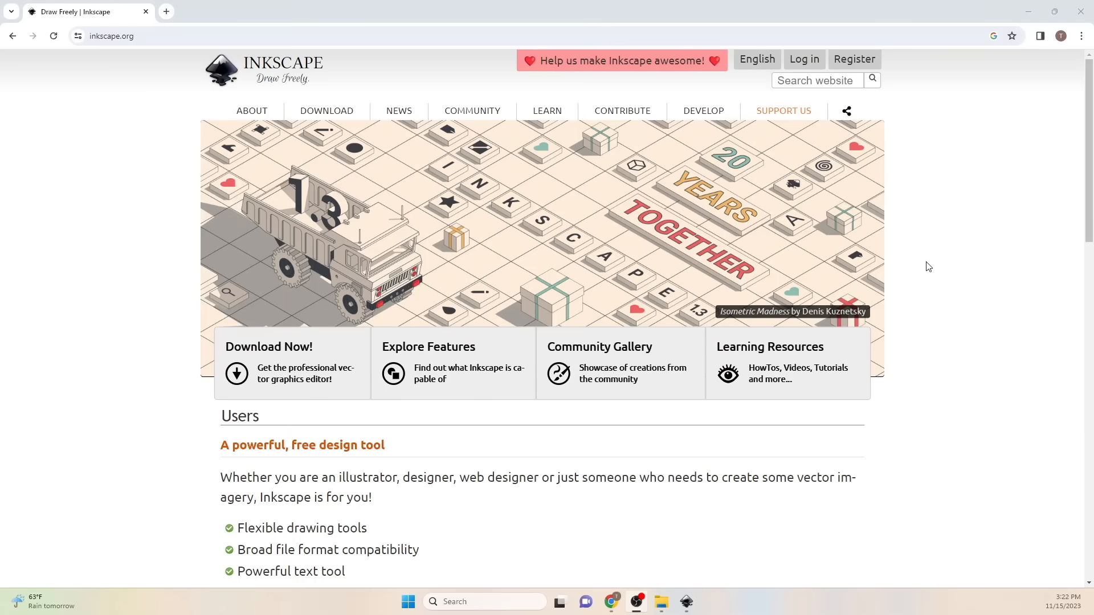
Step: Scroll the inkscape.org homepage before drawing the rounded rectangle
{"action": "scroll", "scroll_direction": "down", "scroll_amount": 3}
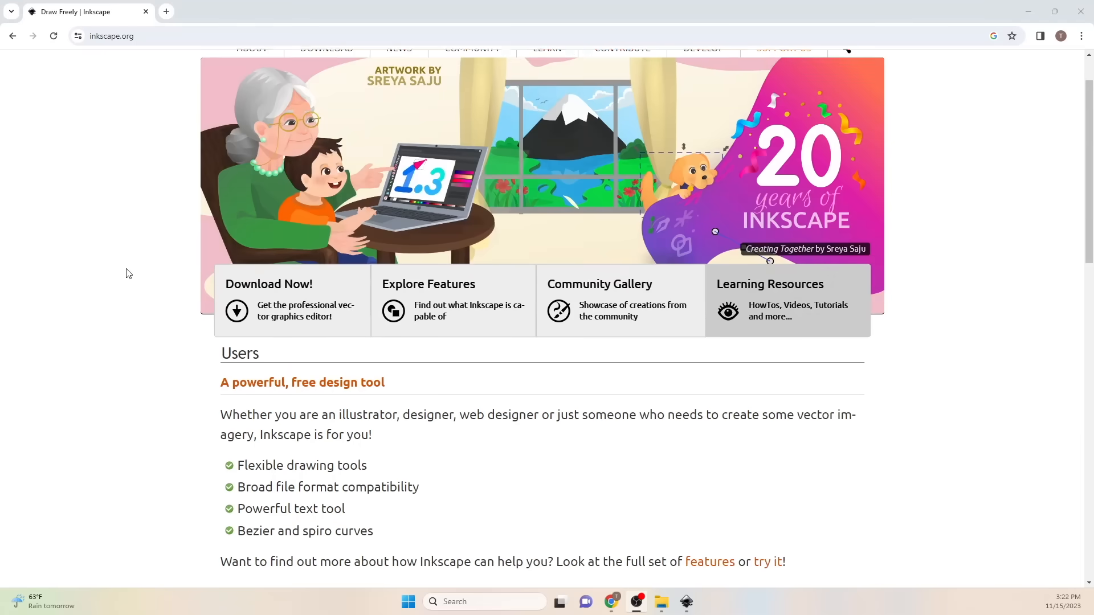
{"action": "scroll", "scroll_direction": "down", "scroll_amount": 3}
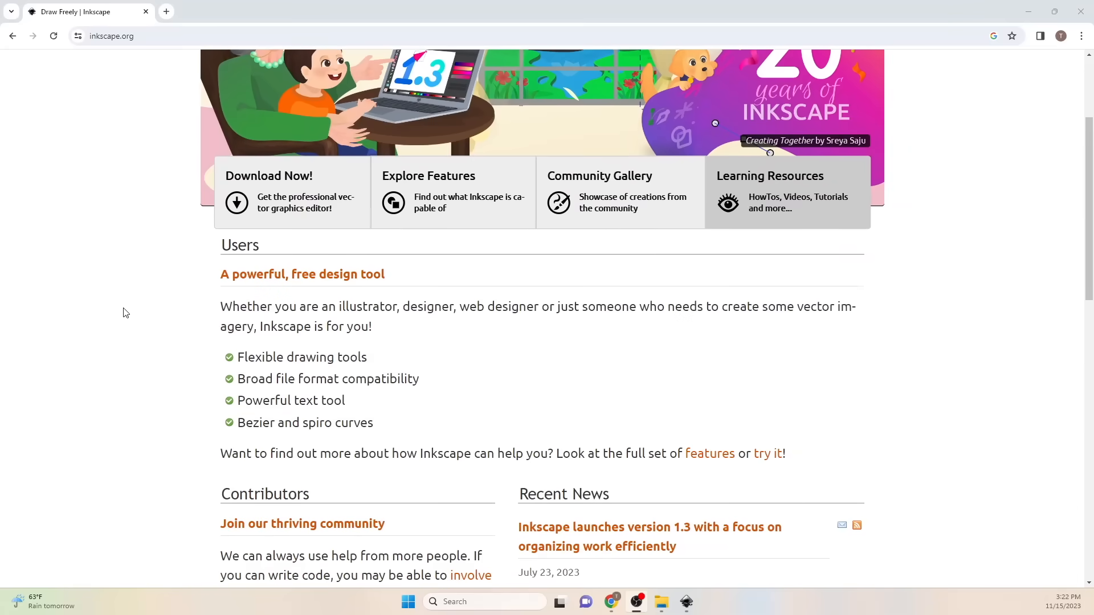
{"action": "scroll", "scroll_direction": "up", "scroll_amount": 3}
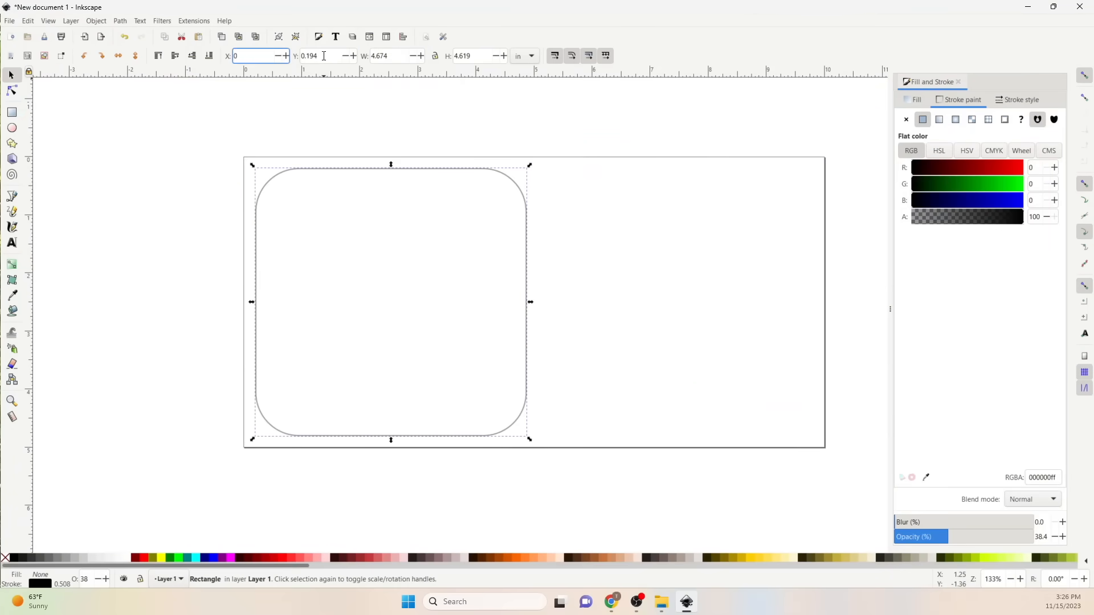
Step: Position the plate, add 0.75-inch corner holes and save as 'Baseplate'
{"action": "left_click", "coordinate": [11, 129]}
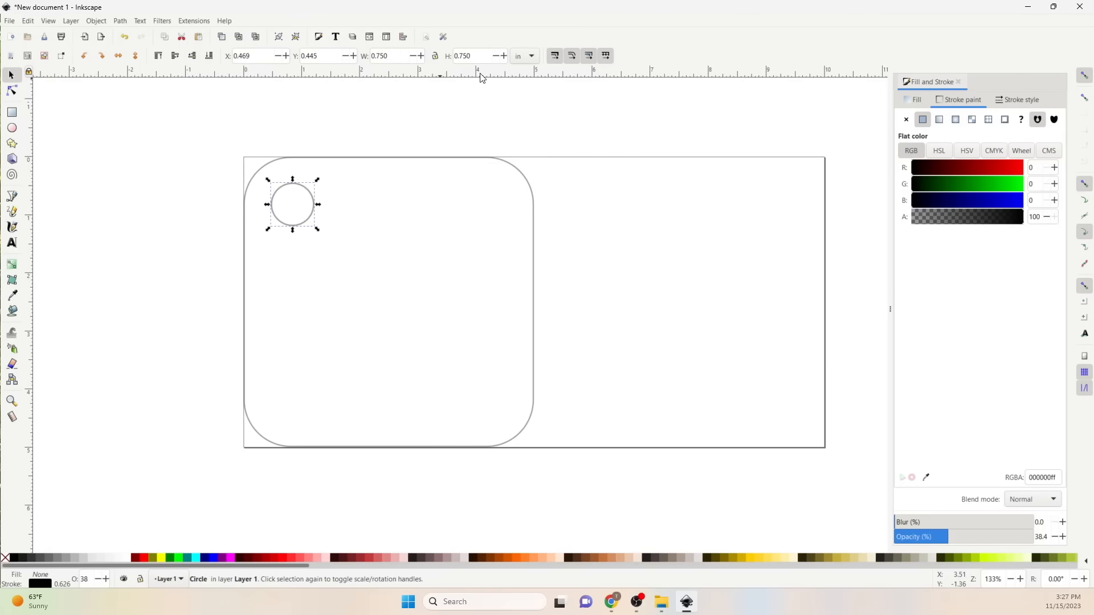
{"action": "left_click_drag", "start_coordinate": [293, 204], "coordinate": [294, 207]}
{"action": "type", "text": ".5"}
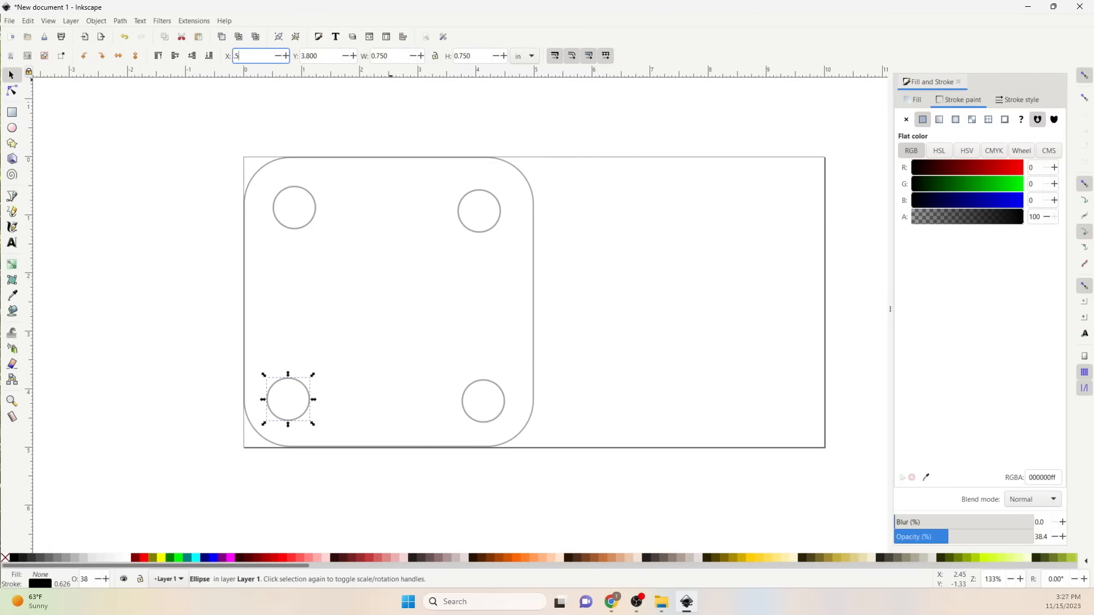
{"action": "left_click", "coordinate": [477, 210]}
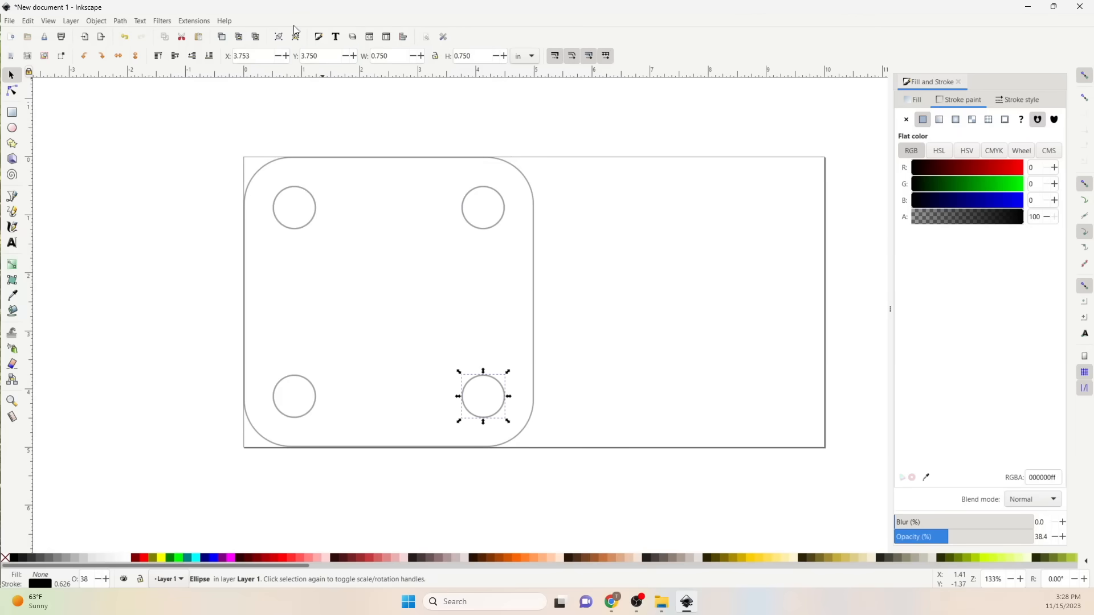
{"action": "key", "text": "ctrl+s"}
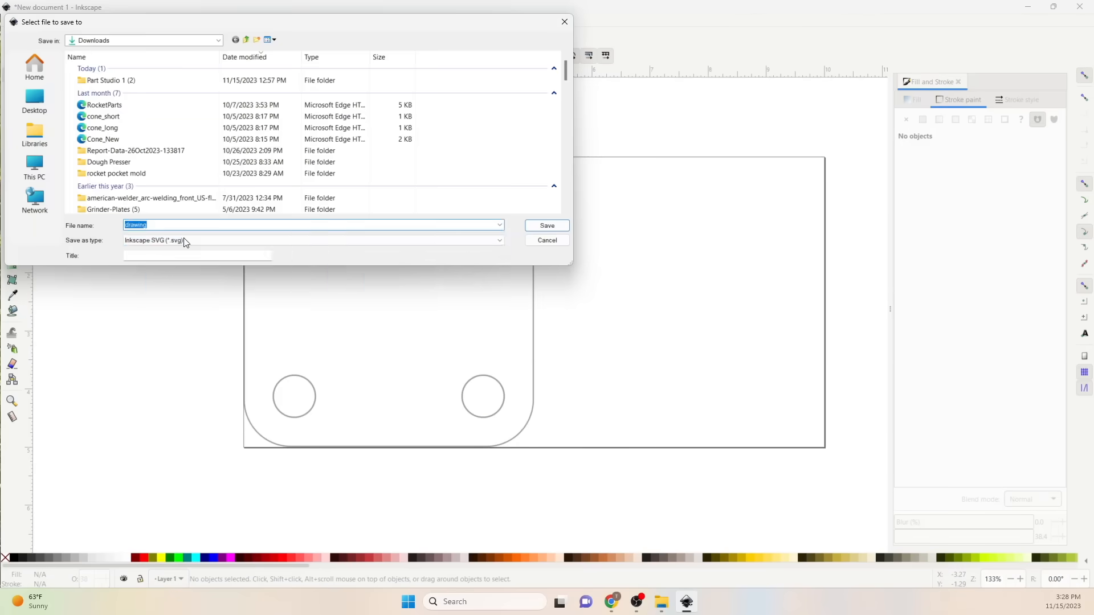
{"action": "type", "text": "Baseplate"}
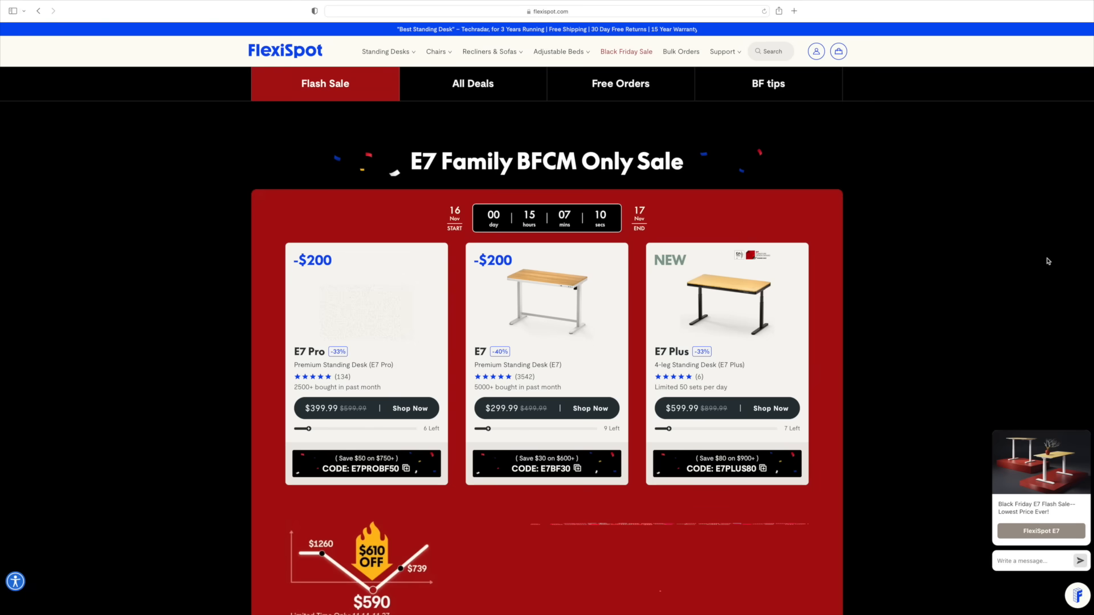
Step: Scroll the FlexiSpot Black Friday page past the E7 deals to the free-order promotion
{"action": "scroll", "scroll_direction": "down", "scroll_amount": 3}
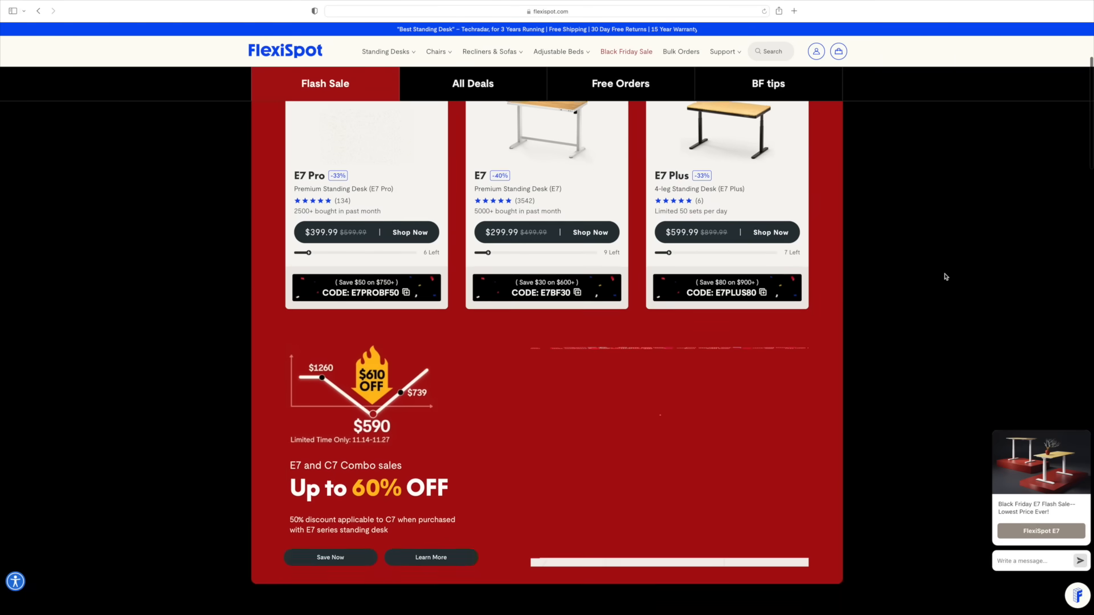
{"action": "scroll", "scroll_direction": "down", "scroll_amount": 3}
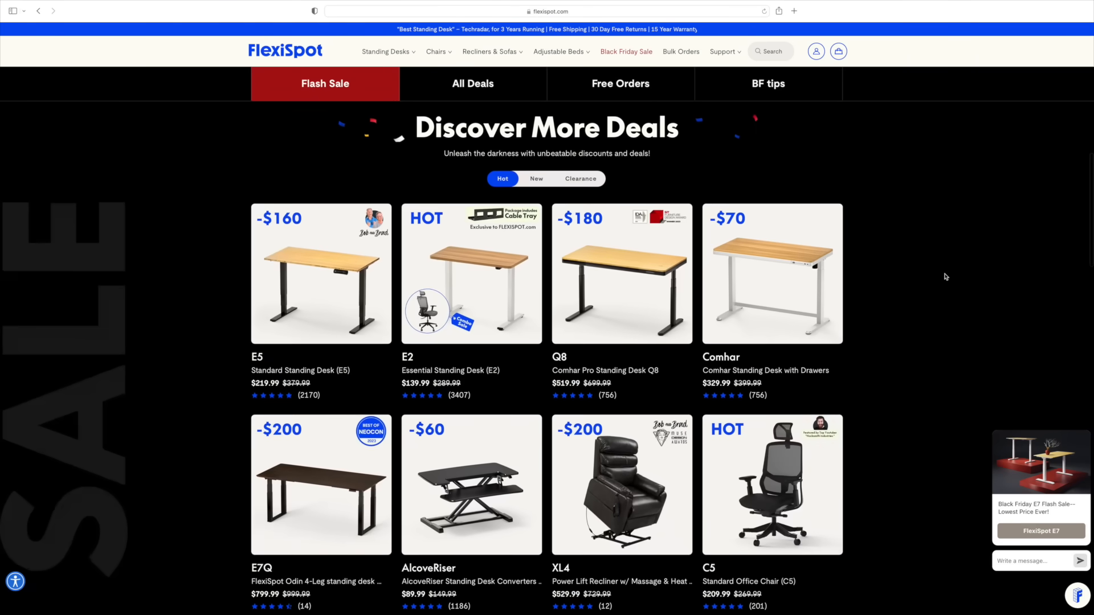
{"action": "scroll", "scroll_direction": "down", "scroll_amount": 3}
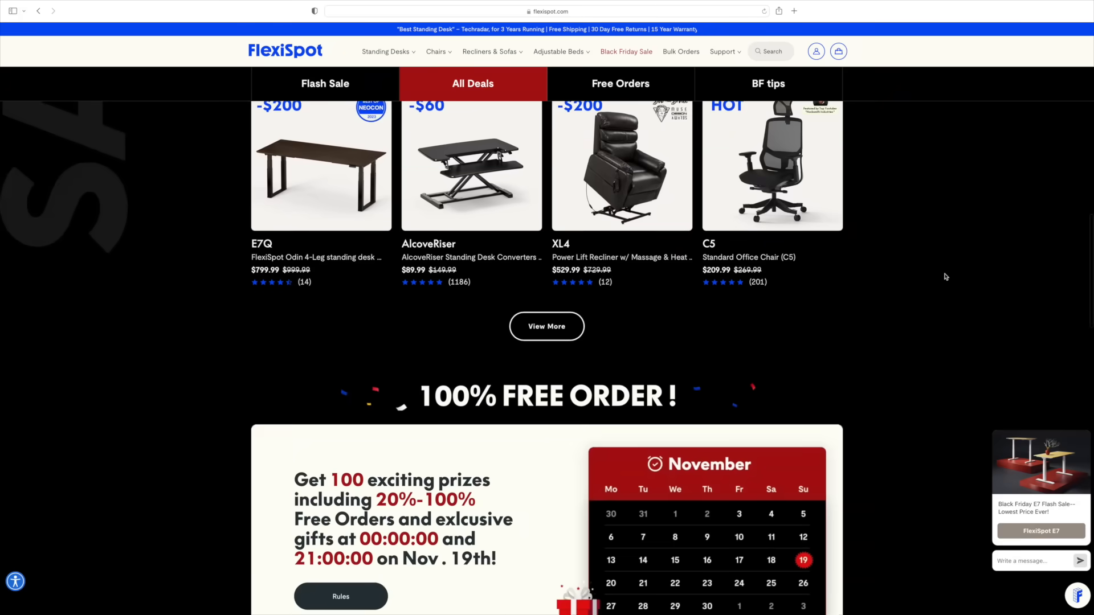